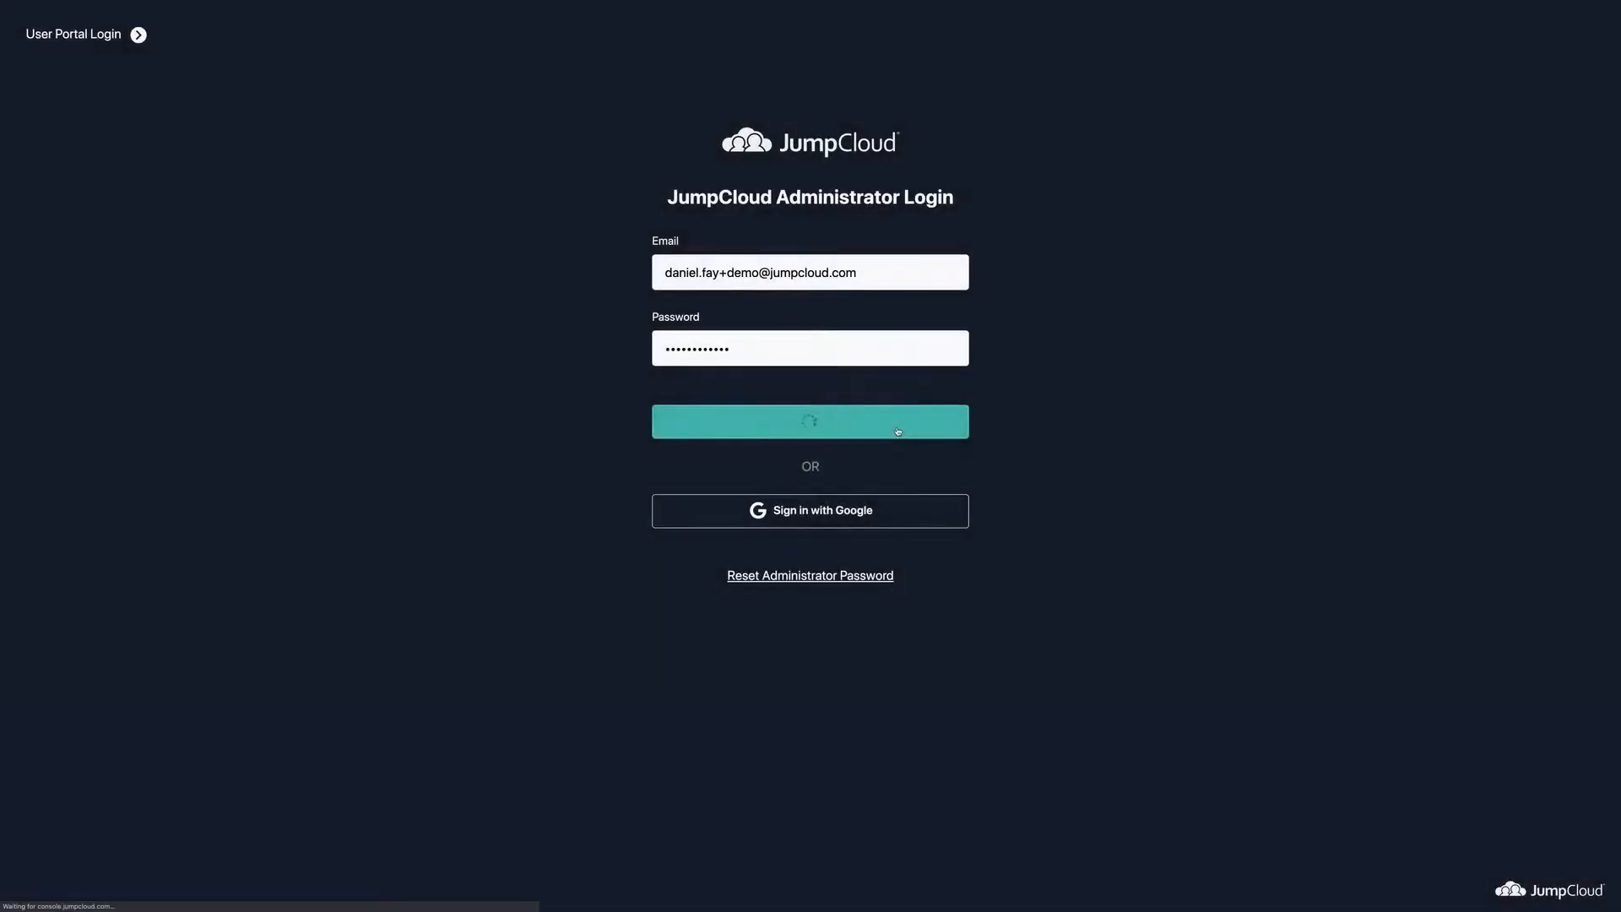
Sign in to the Admin Console and go to Conditional Access Policies.
click(811, 422)
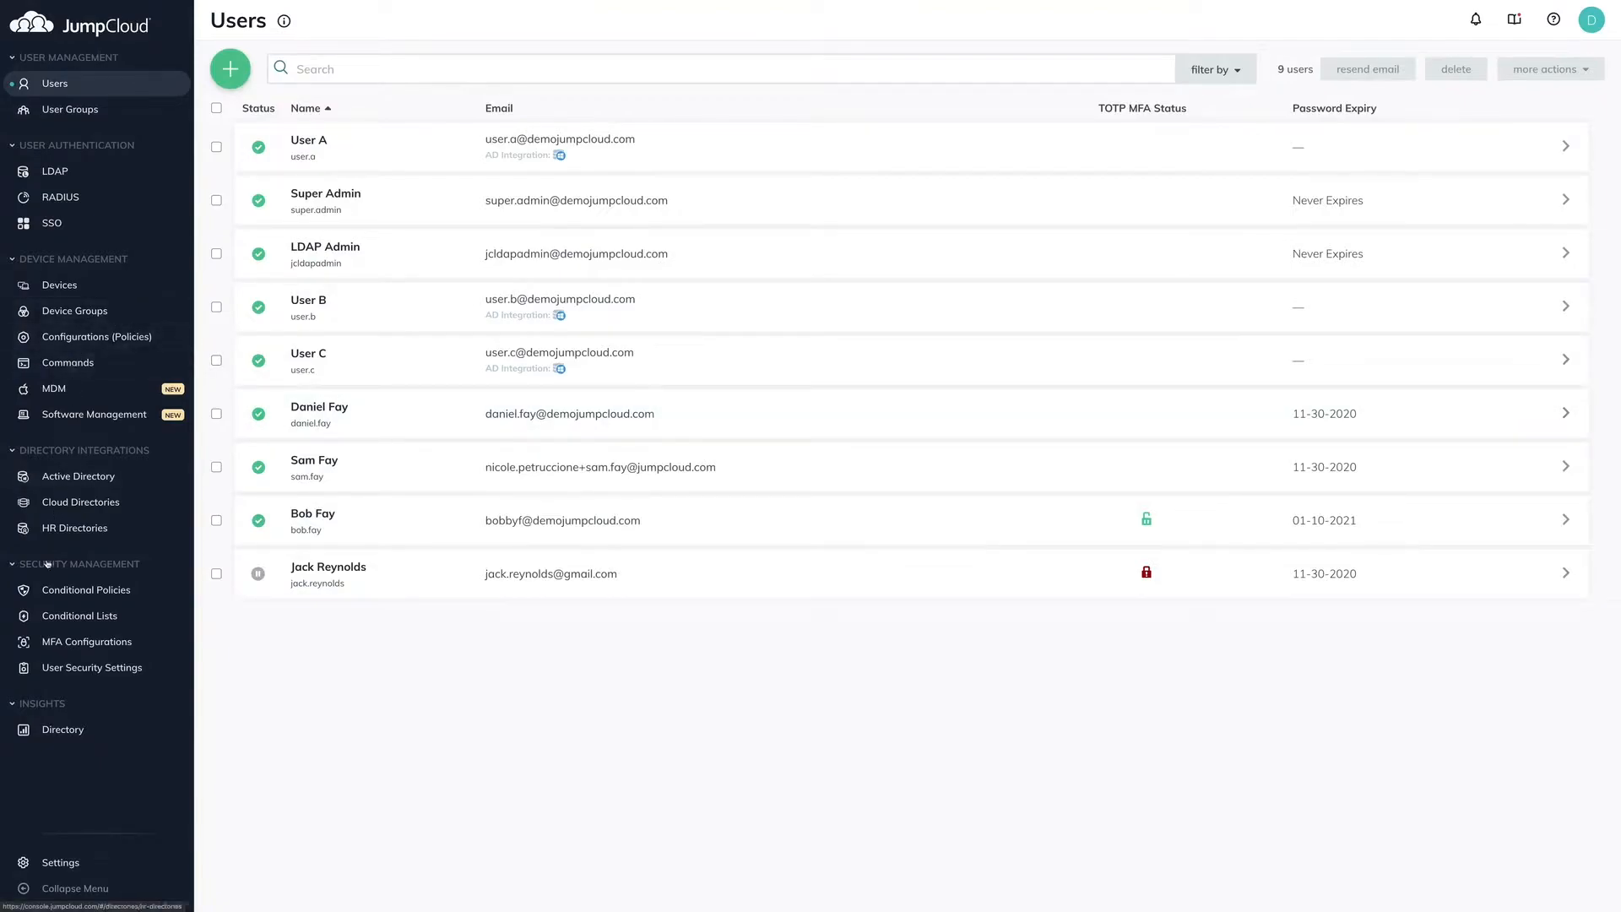
click(85, 590)
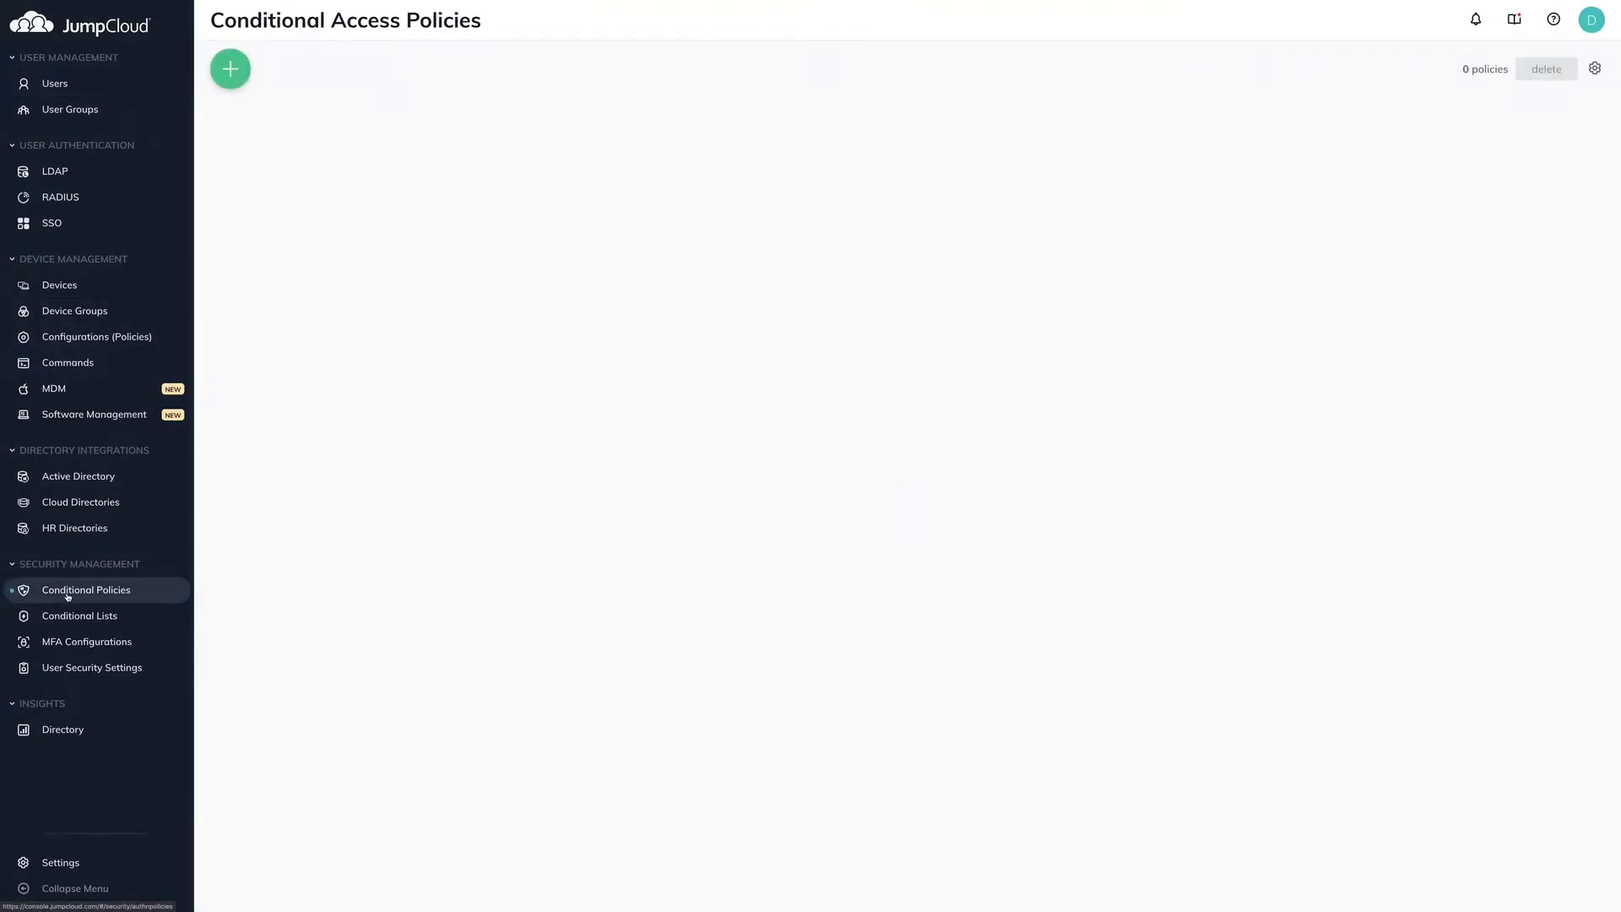
Create a new policy named 'Revoke Access to Non-Managed Devices' with its description entered.
click(230, 69)
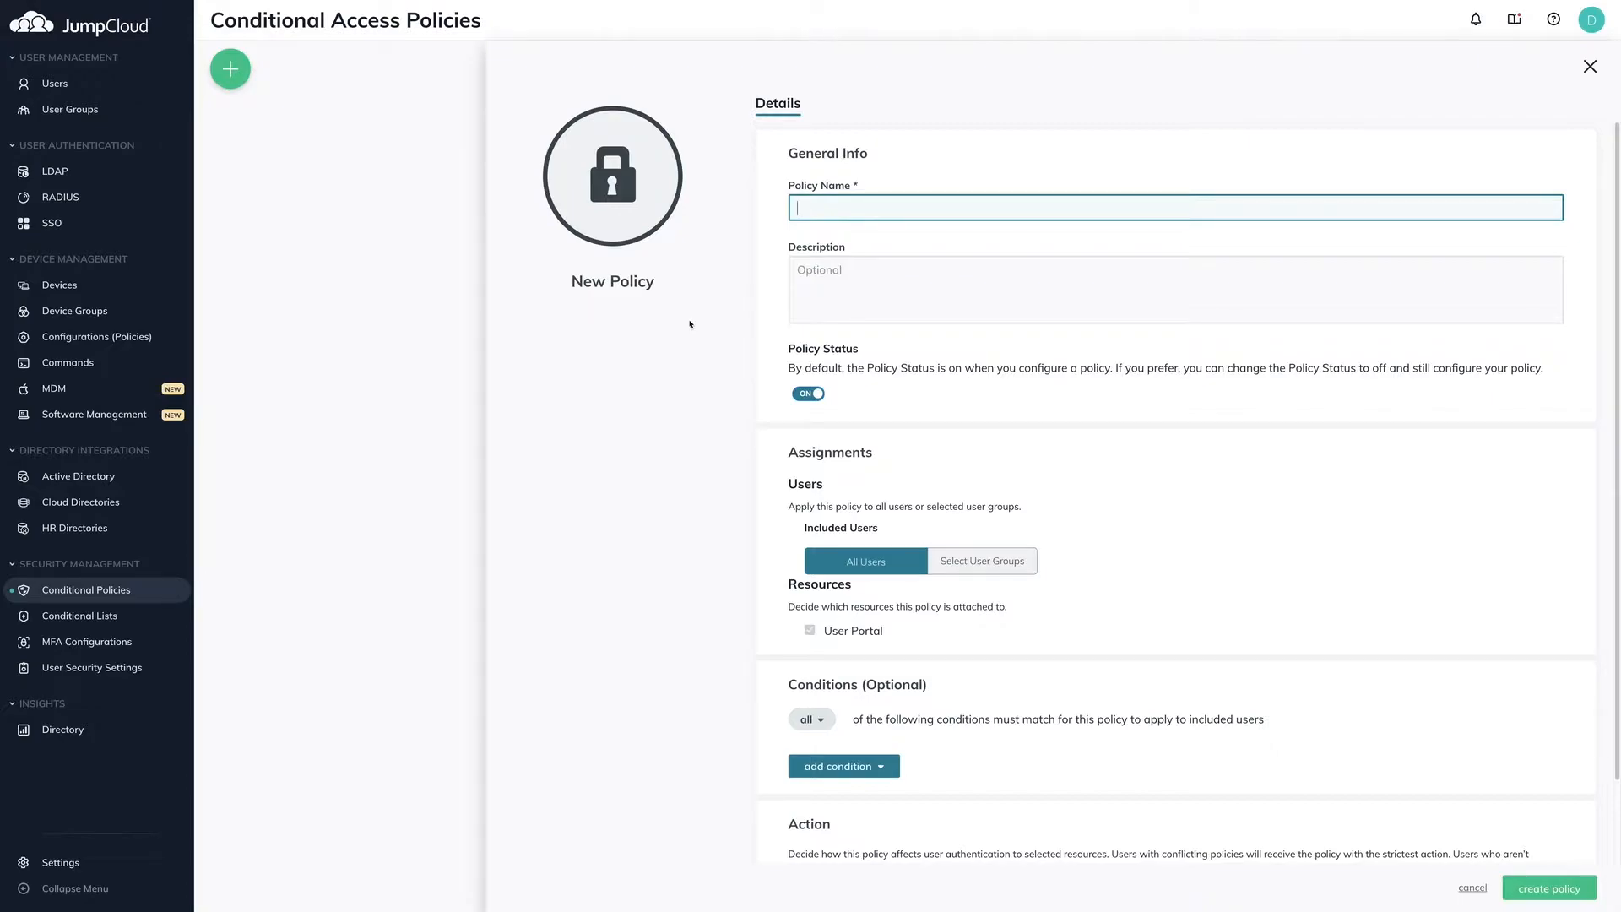
text(Revoke Access to Non-Managed Devices)
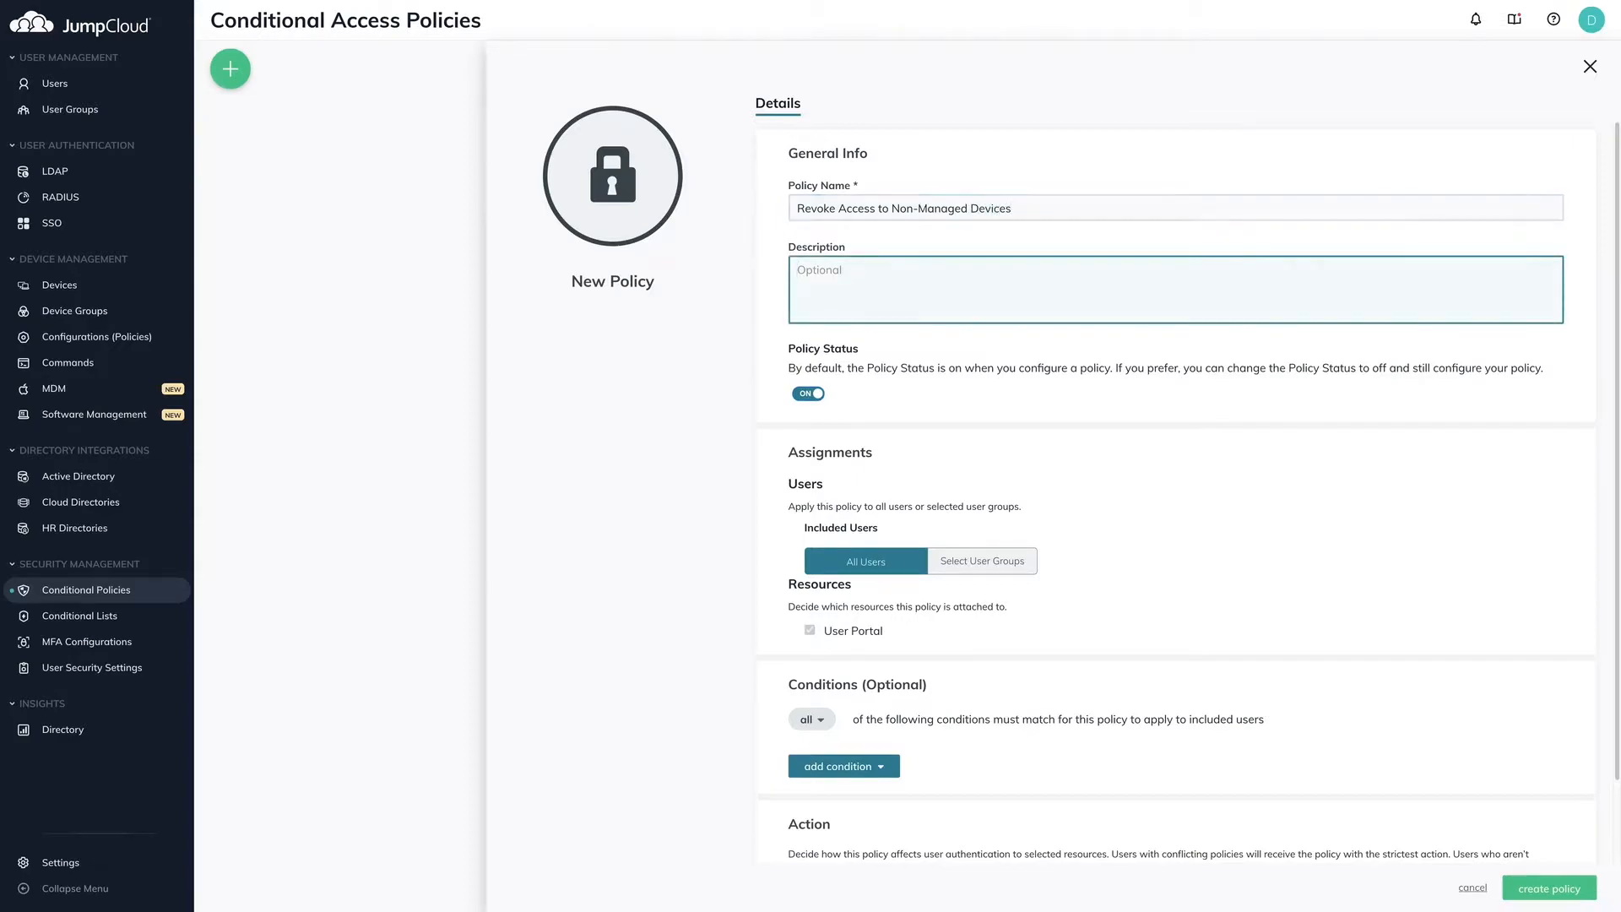
text(This poliy)
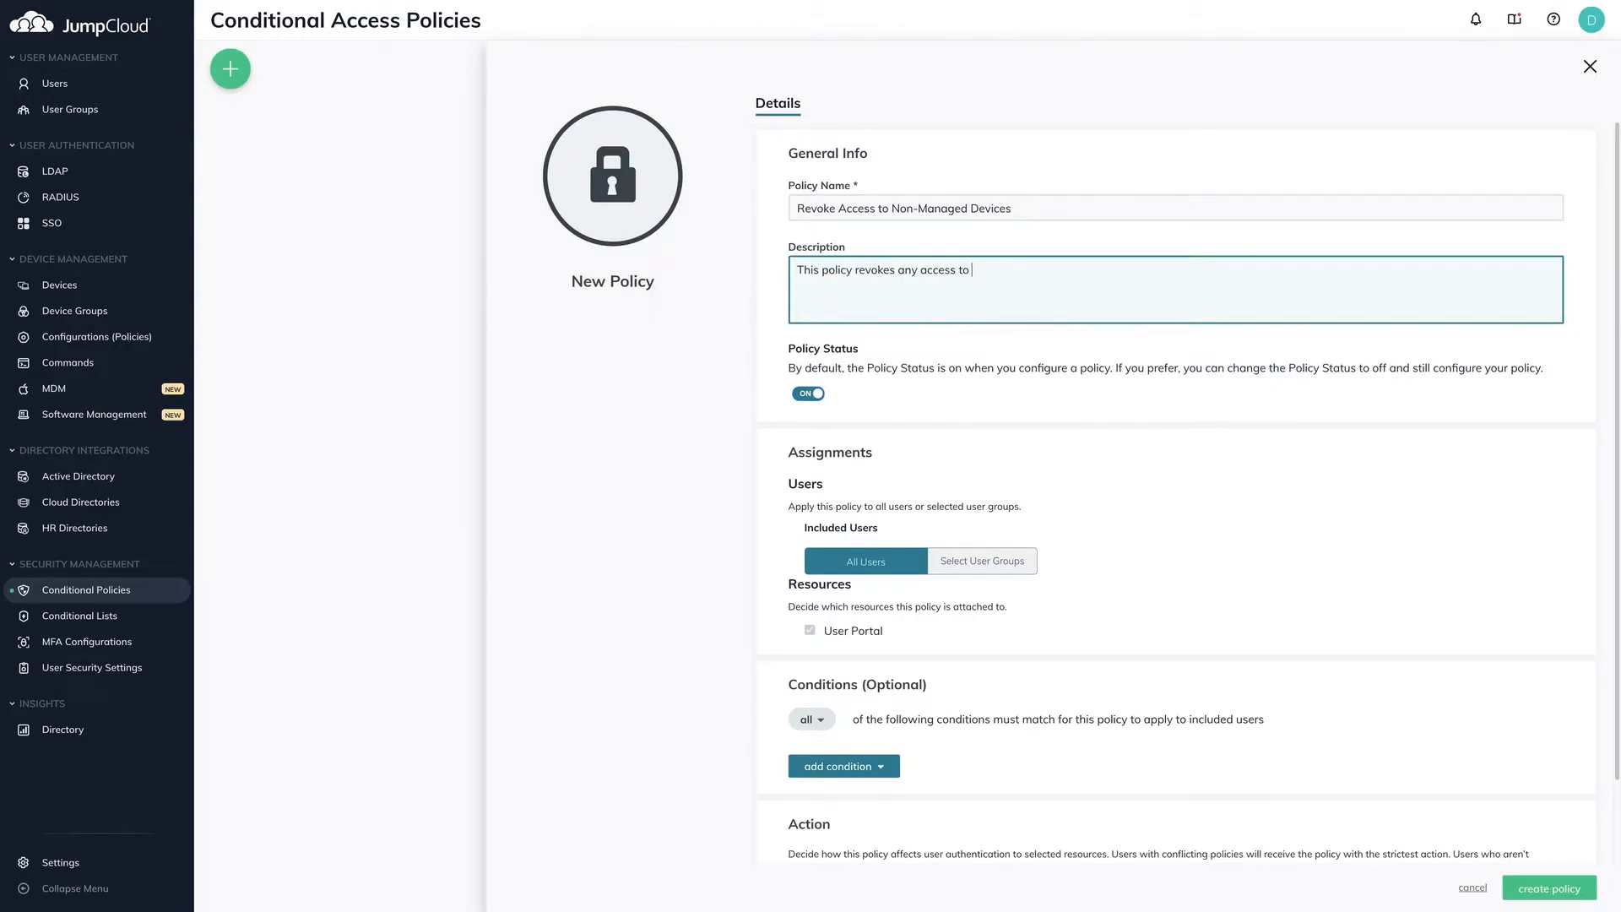
text(devices not managed by JumpCloud.)
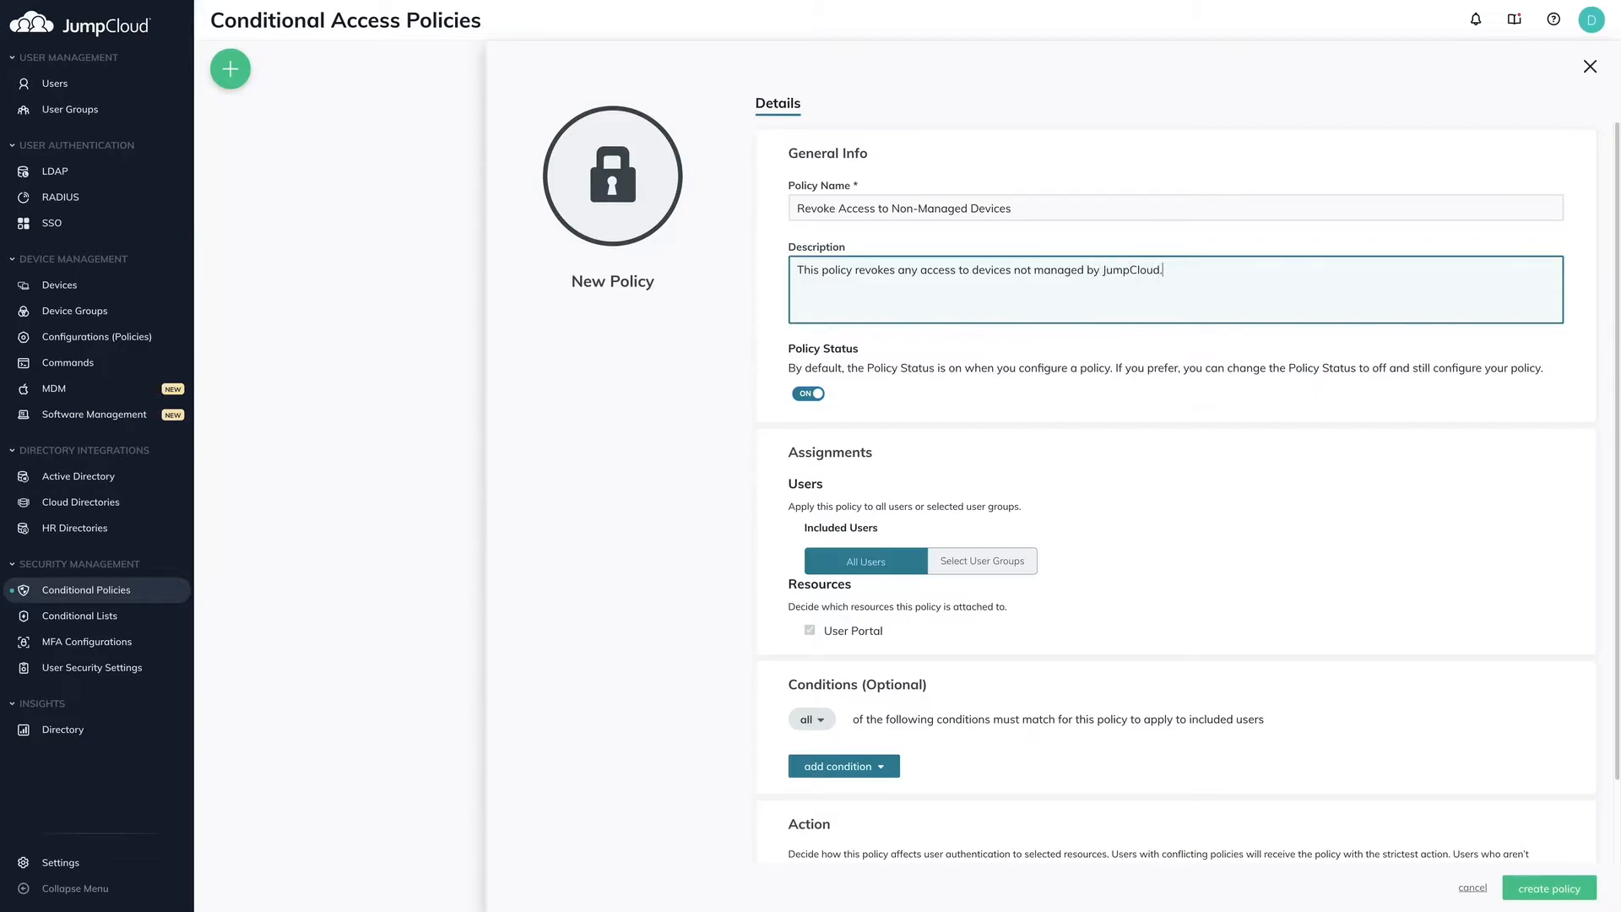
Review the all/any match setting and the available condition types for the policy.
scroll(down, 3)
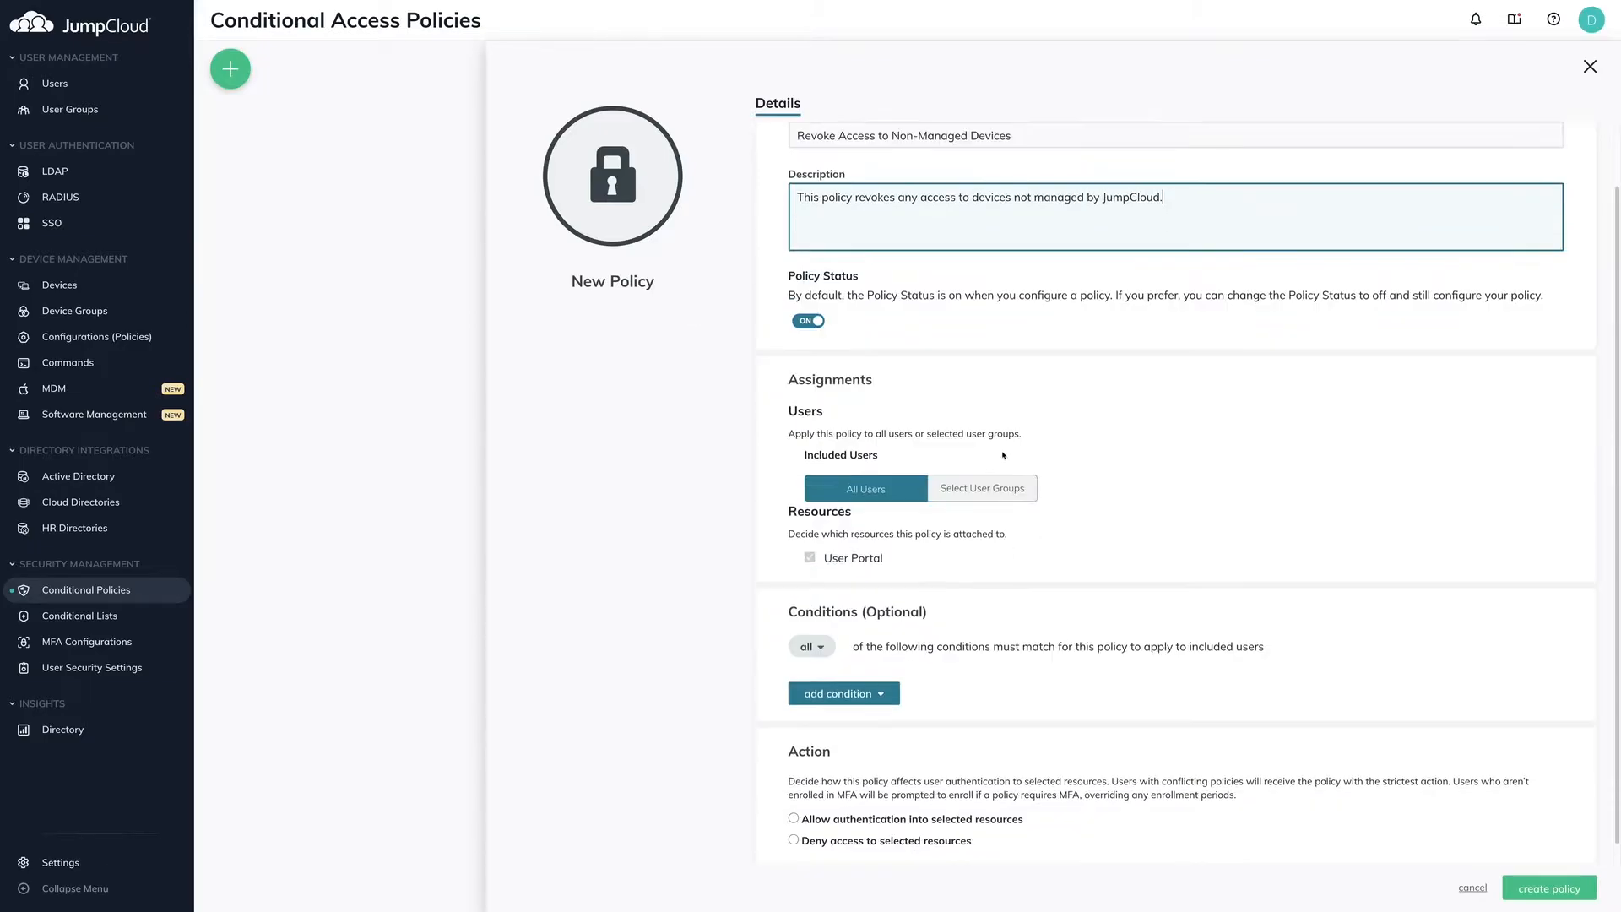
scroll(down, 3)
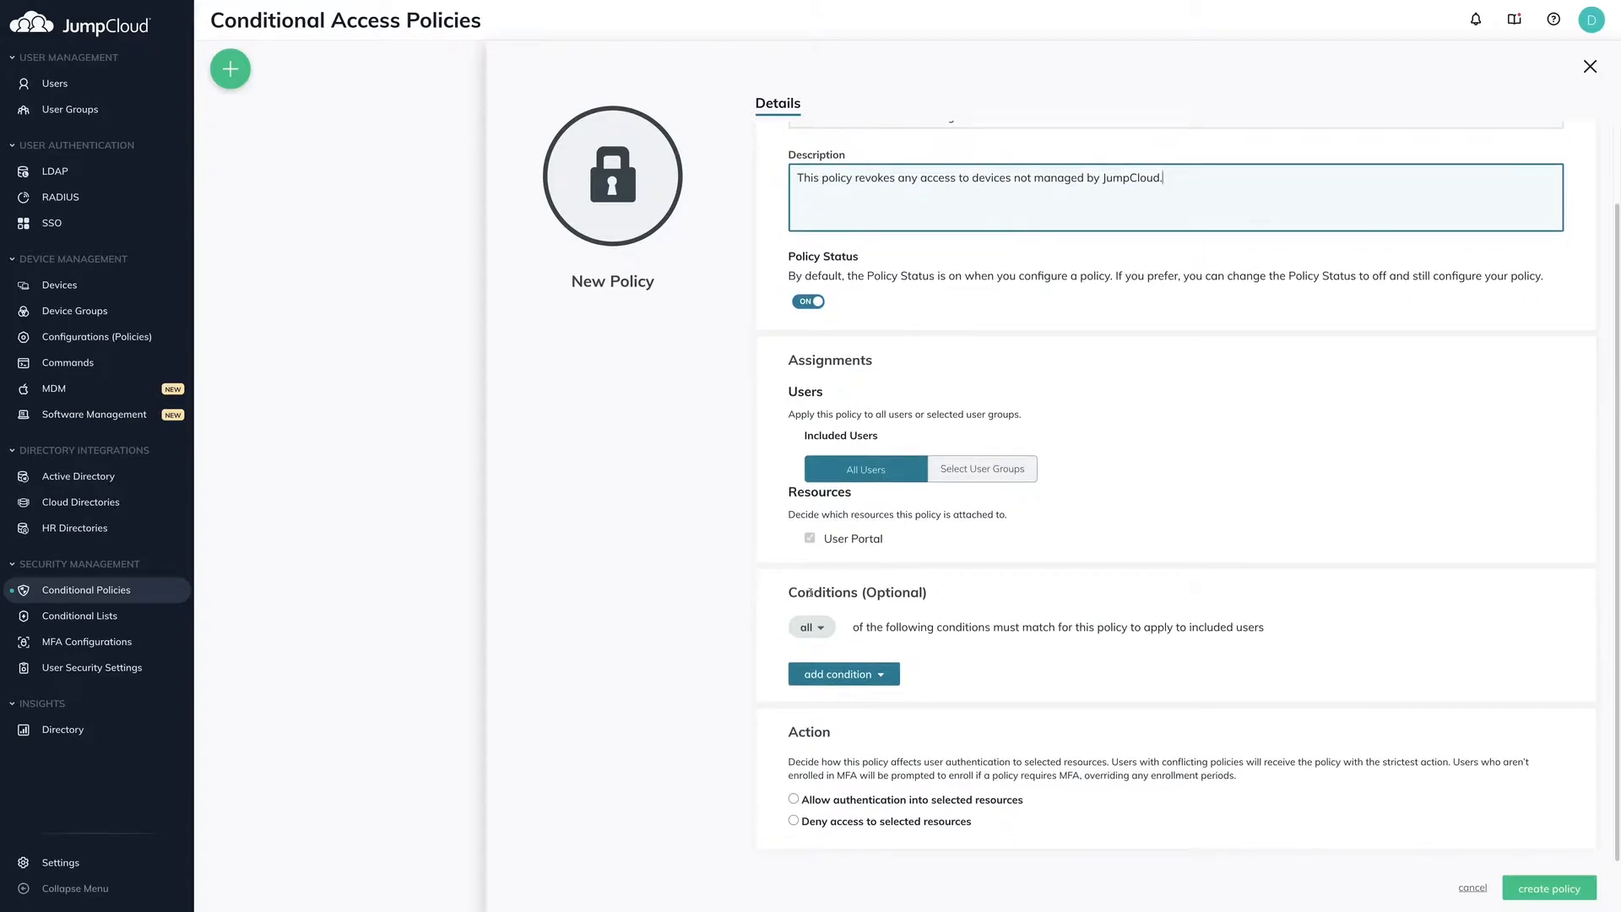
click(812, 627)
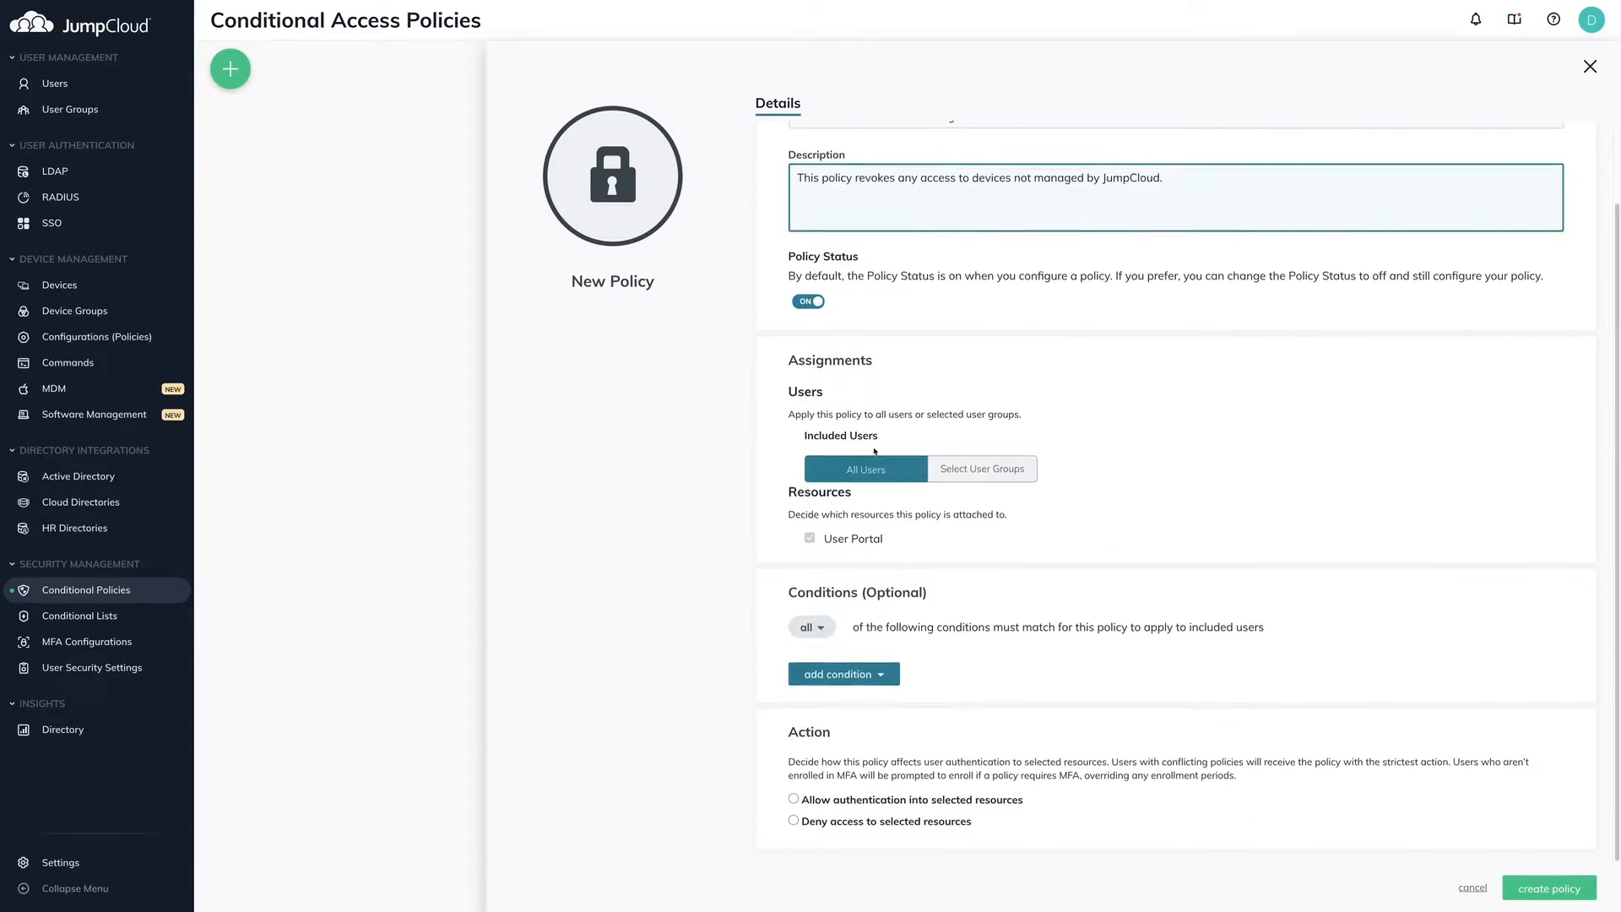
click(811, 628)
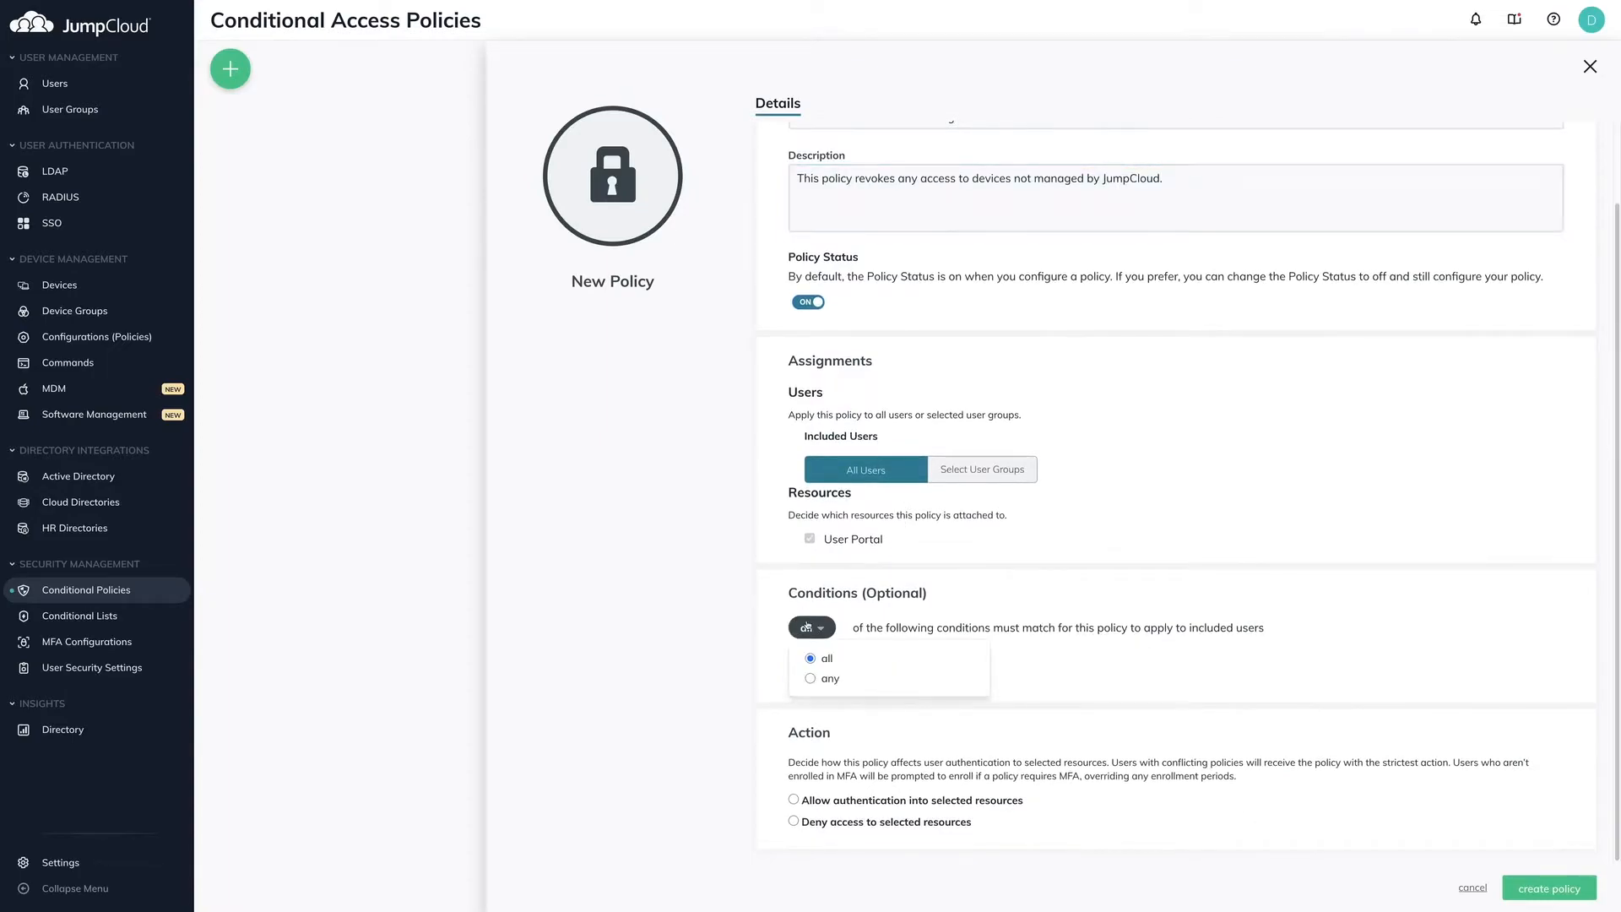
click(842, 674)
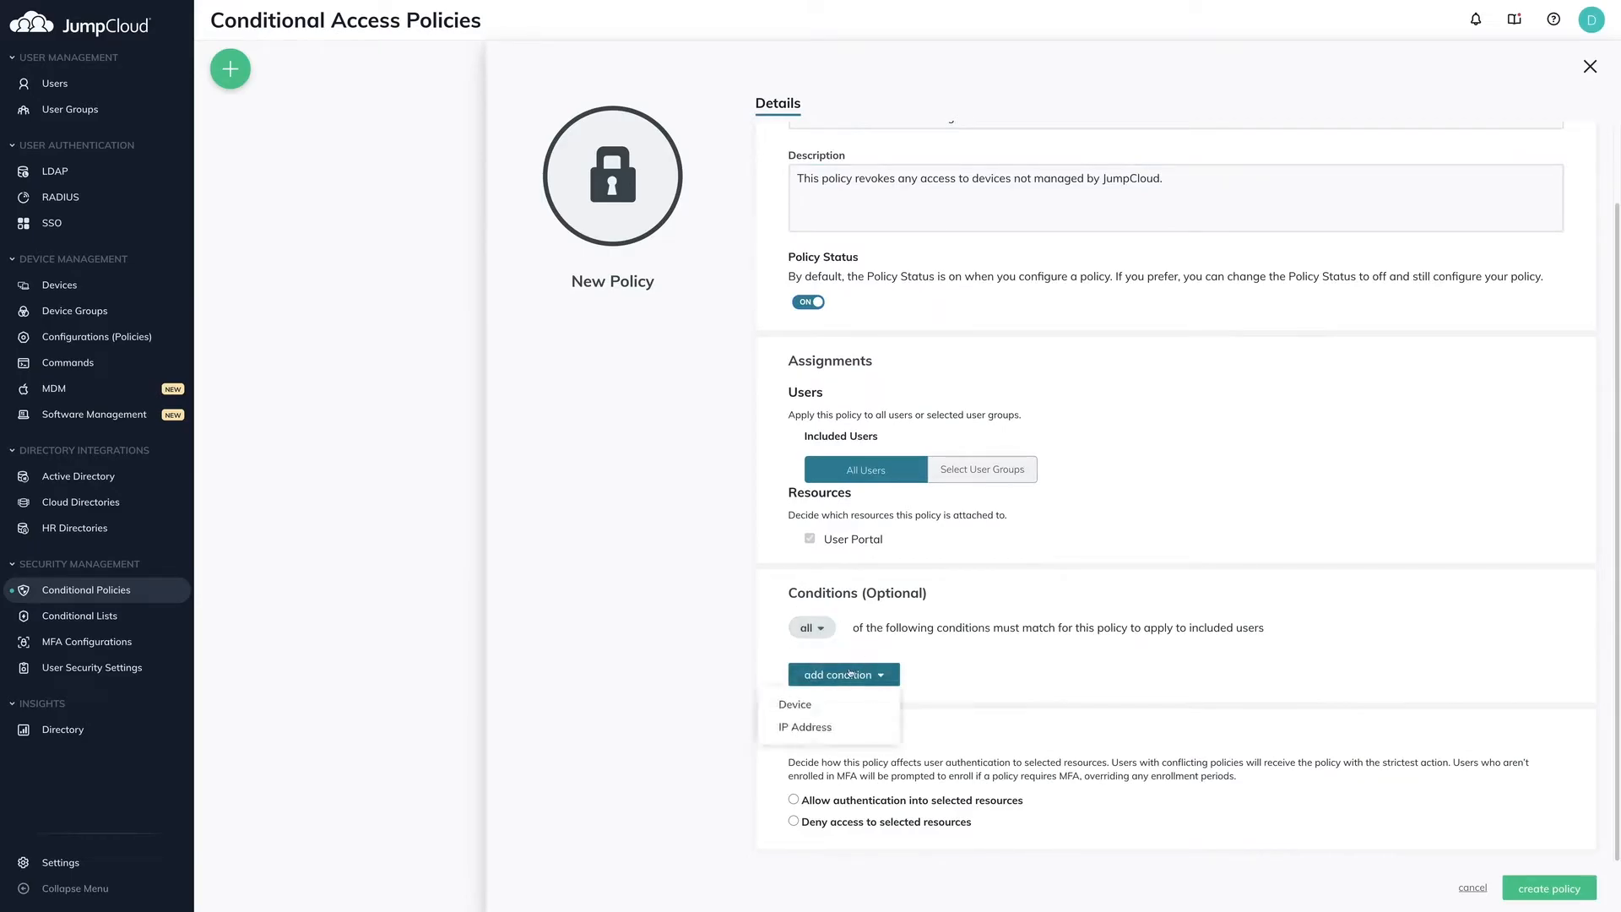
Add a Device condition and turn on Global Certificate Distribution to allow it.
click(795, 704)
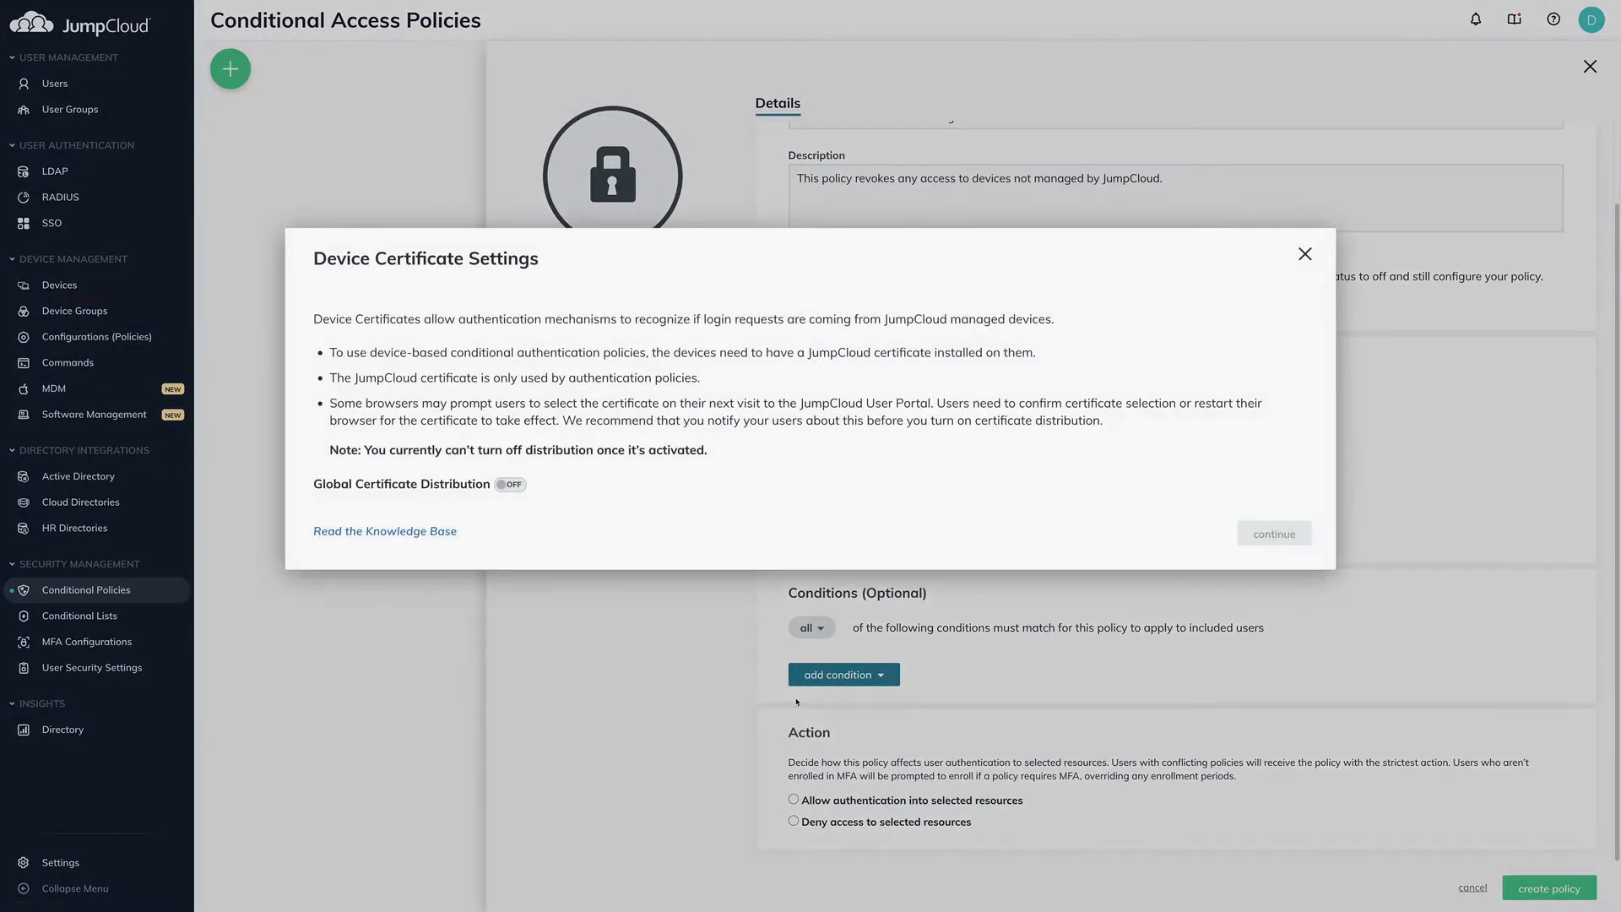
mouse_move(505, 501)
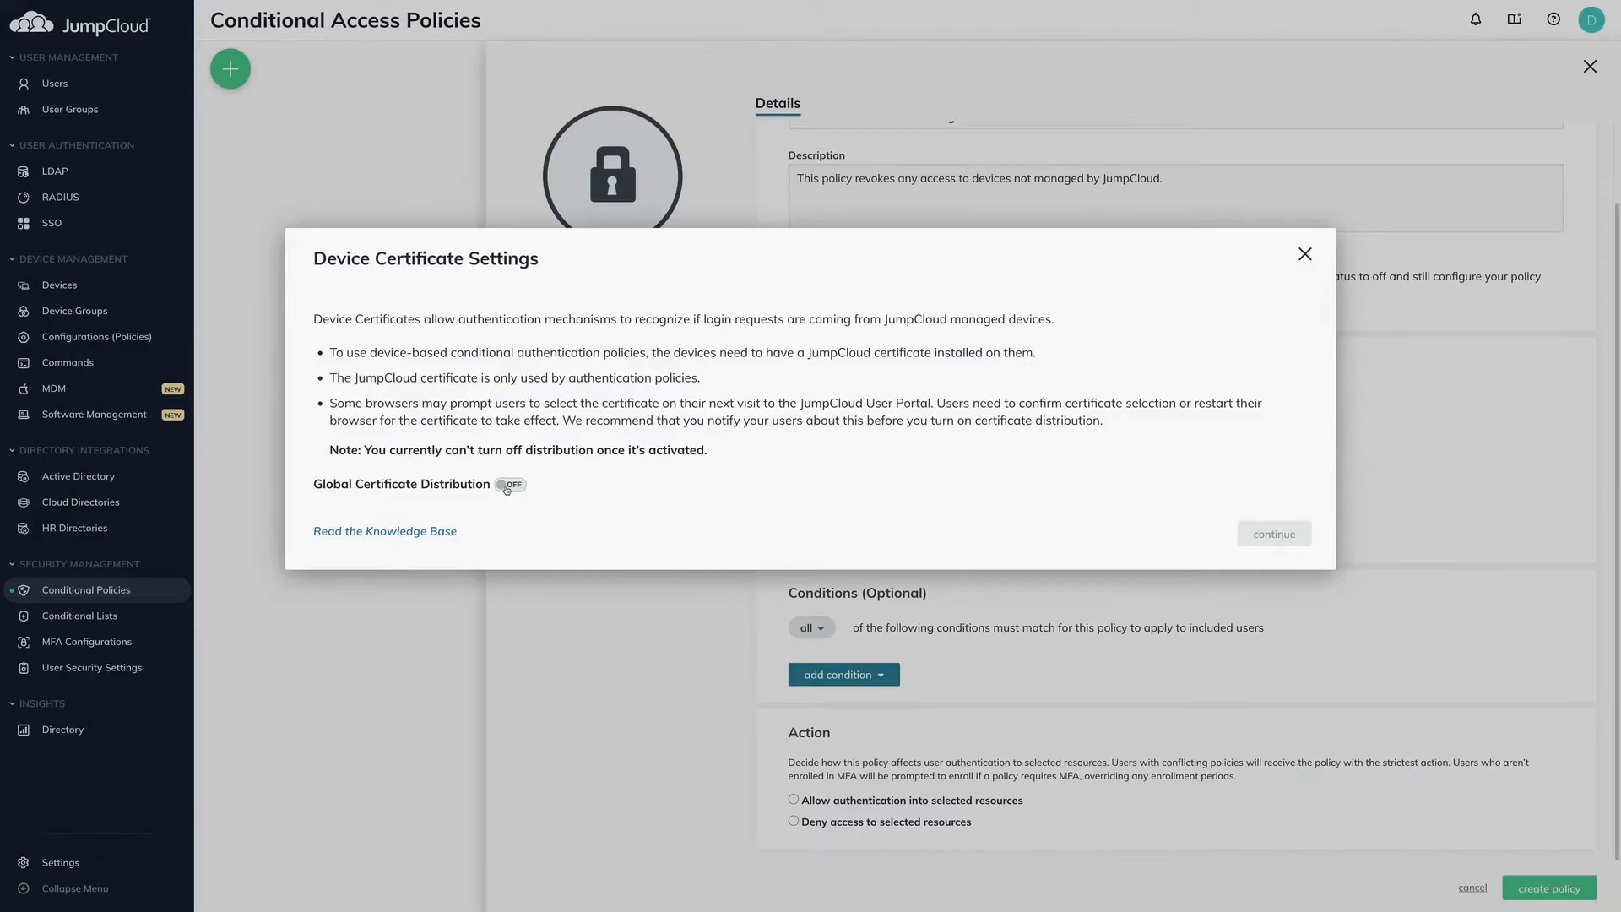
click(511, 484)
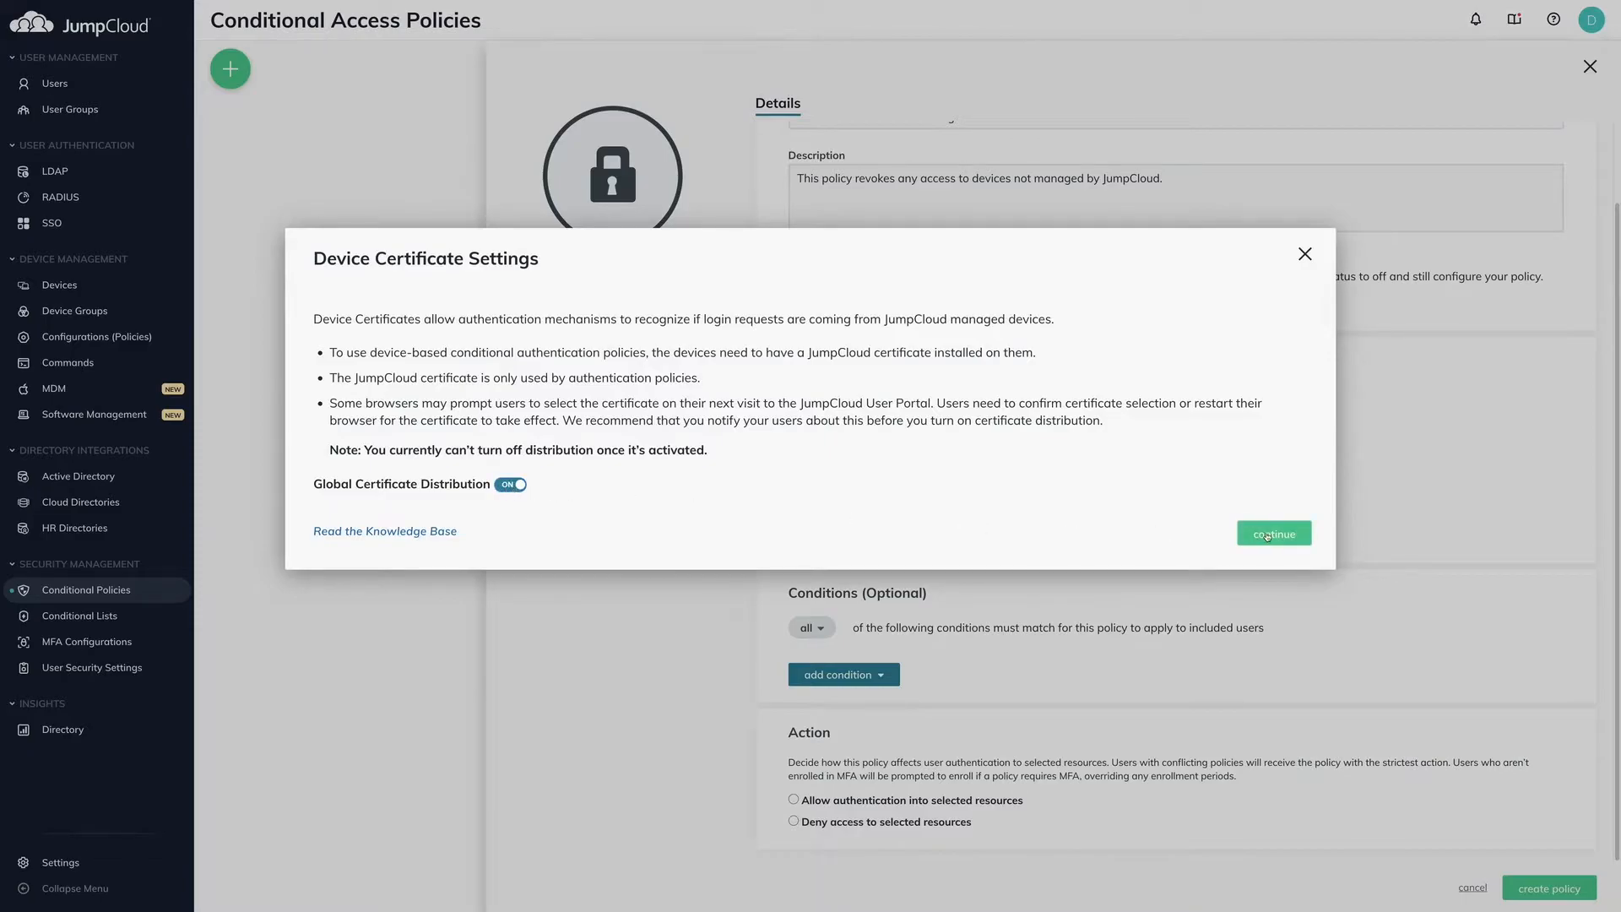
click(1273, 534)
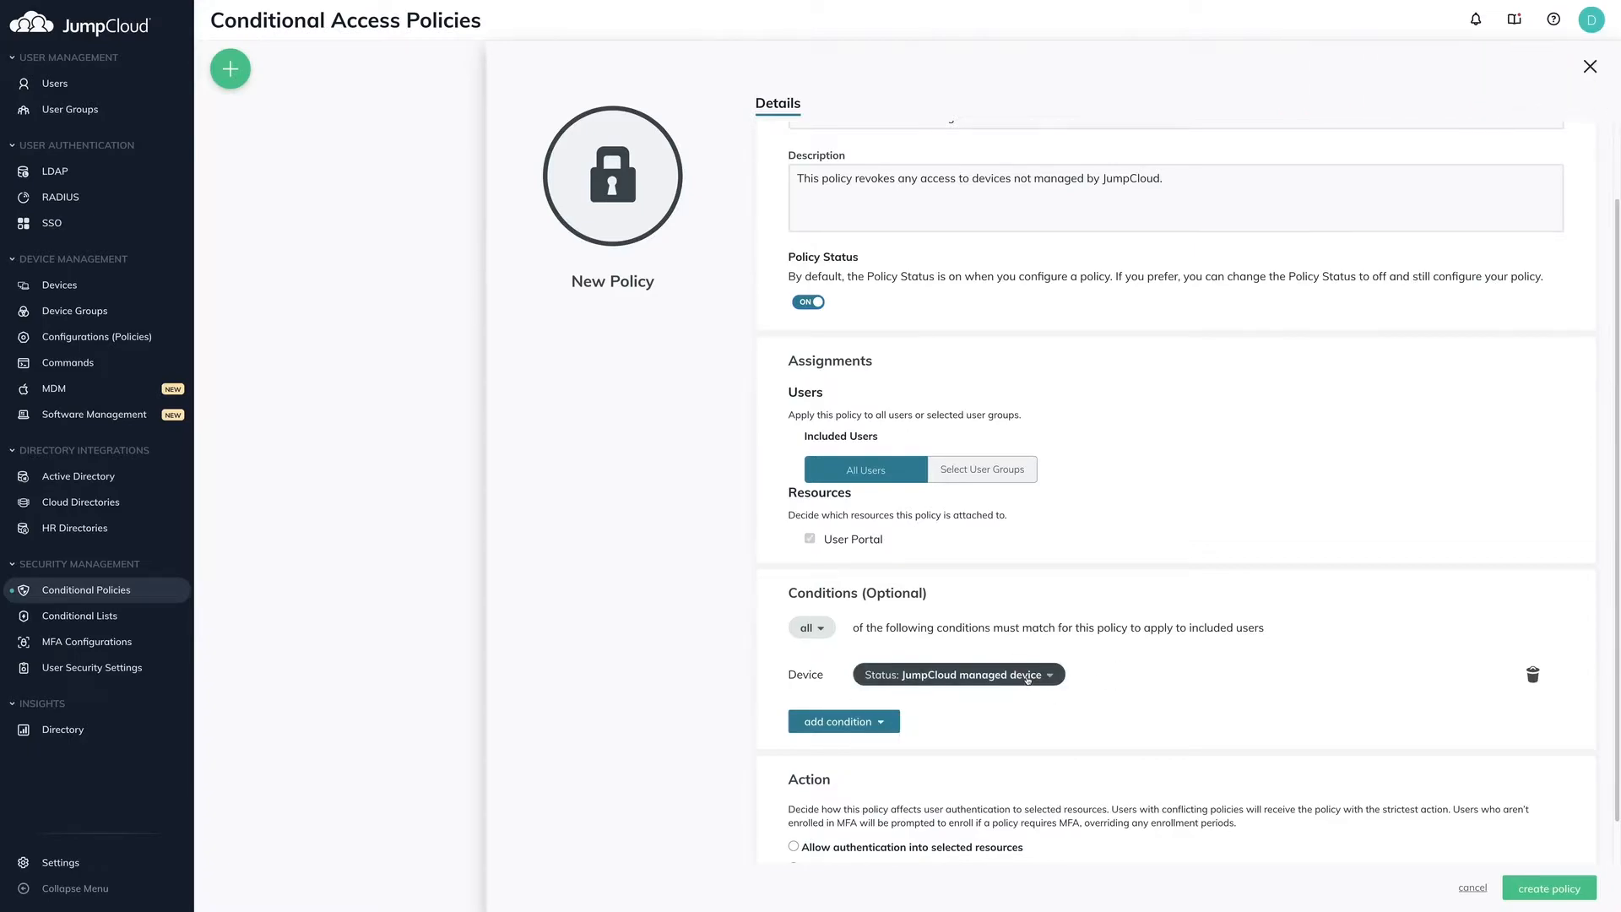
Set the device condition to match Unmanaged device status.
click(958, 675)
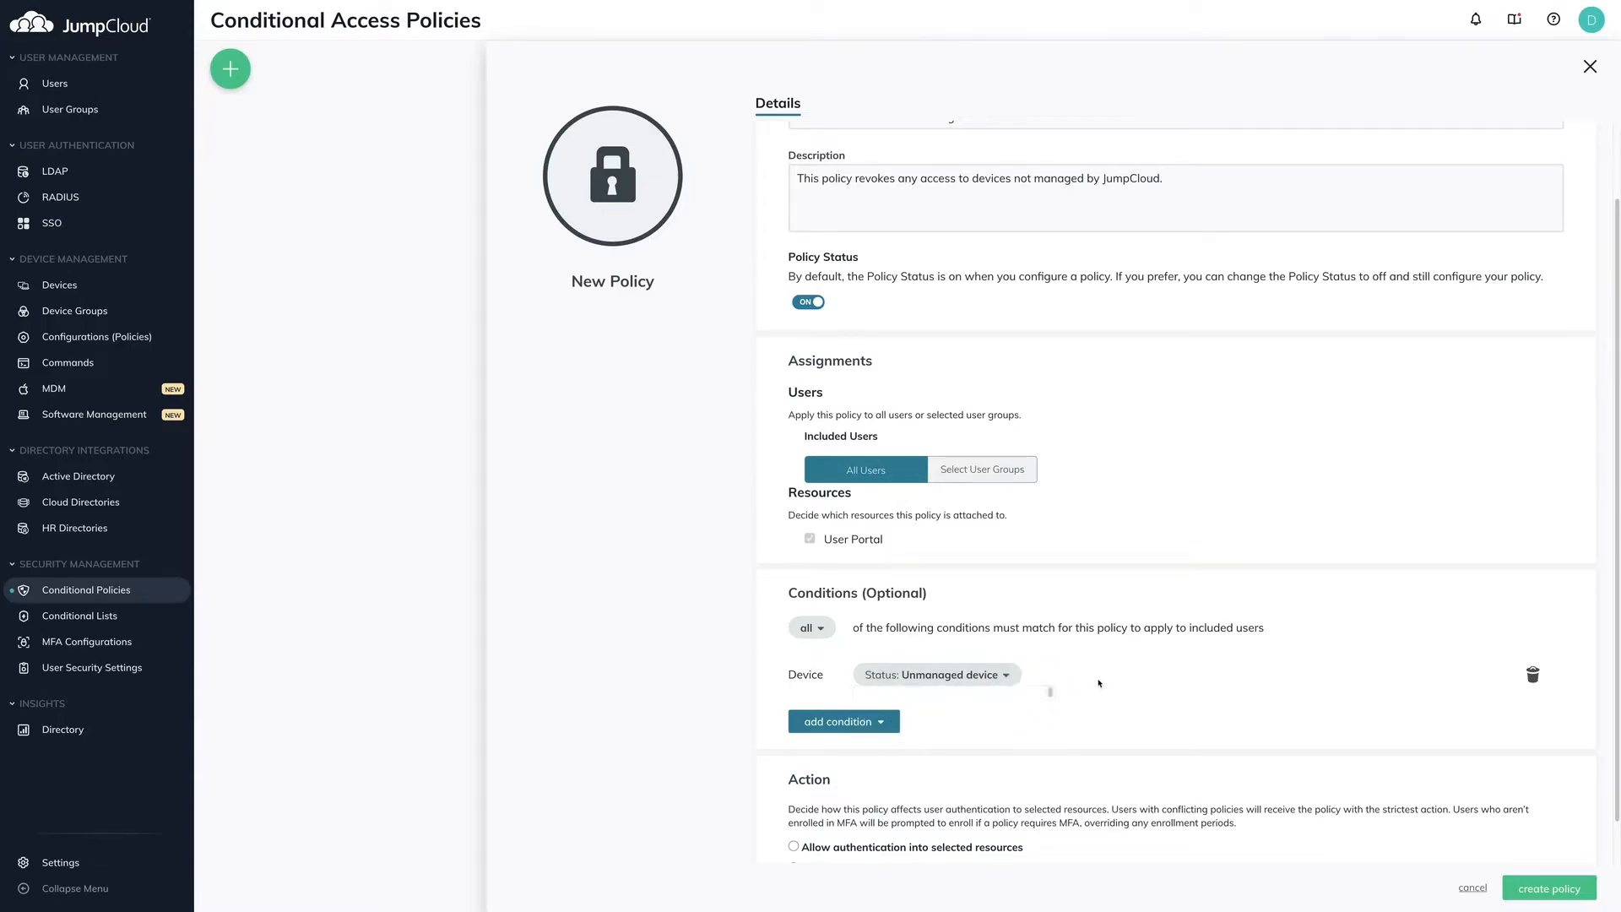
scroll(down, 3)
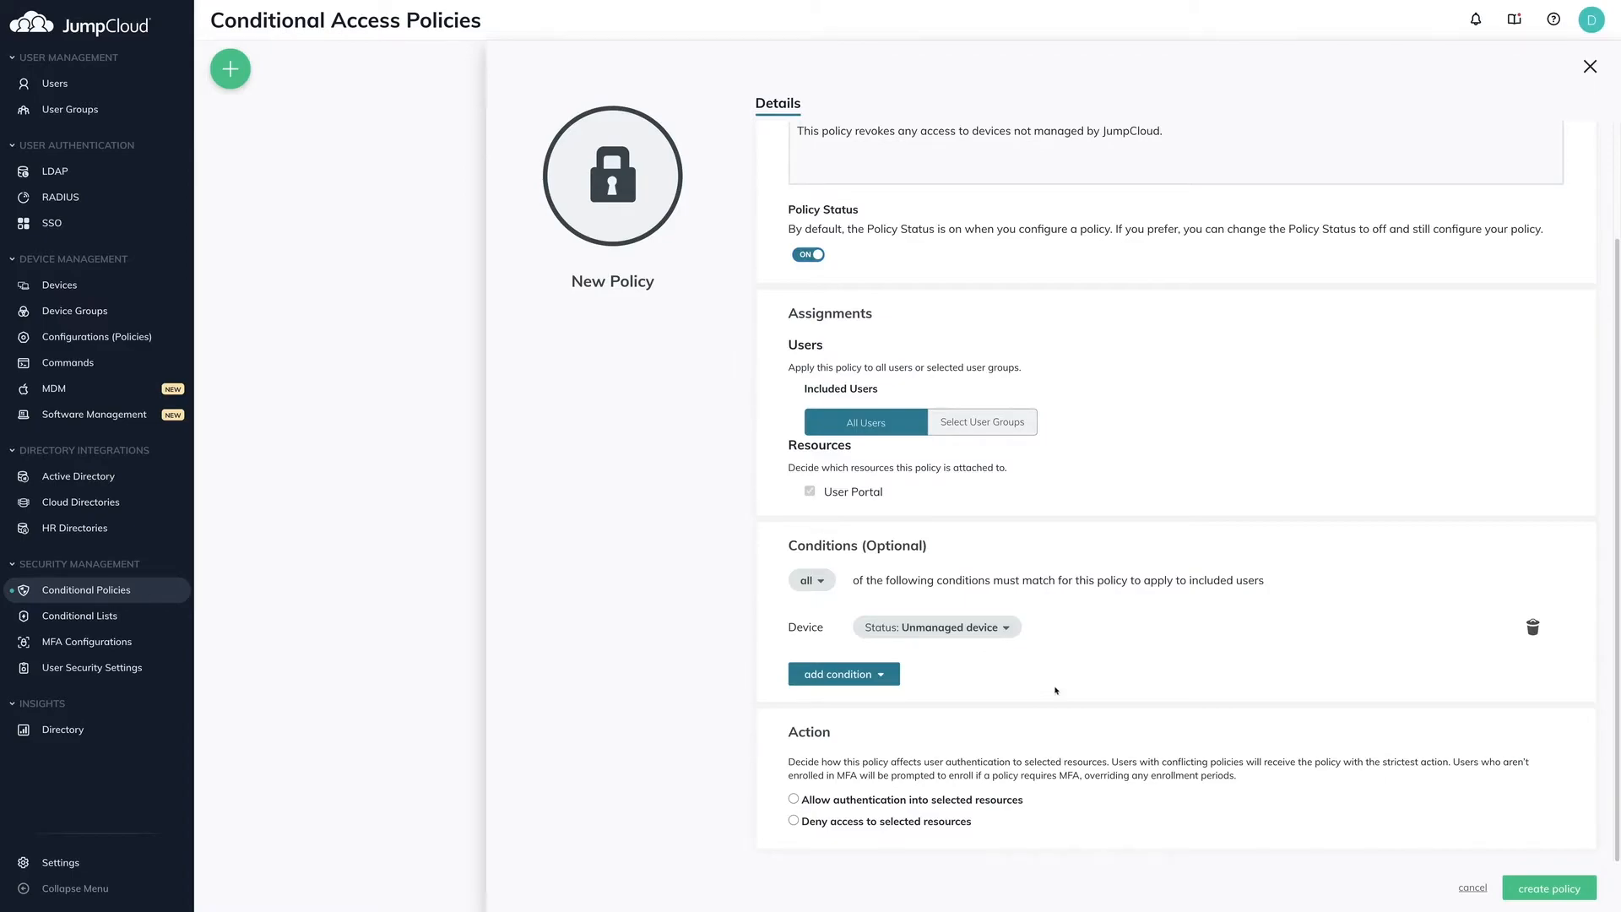
Set the action to Deny access to selected resources and save the policy.
click(792, 822)
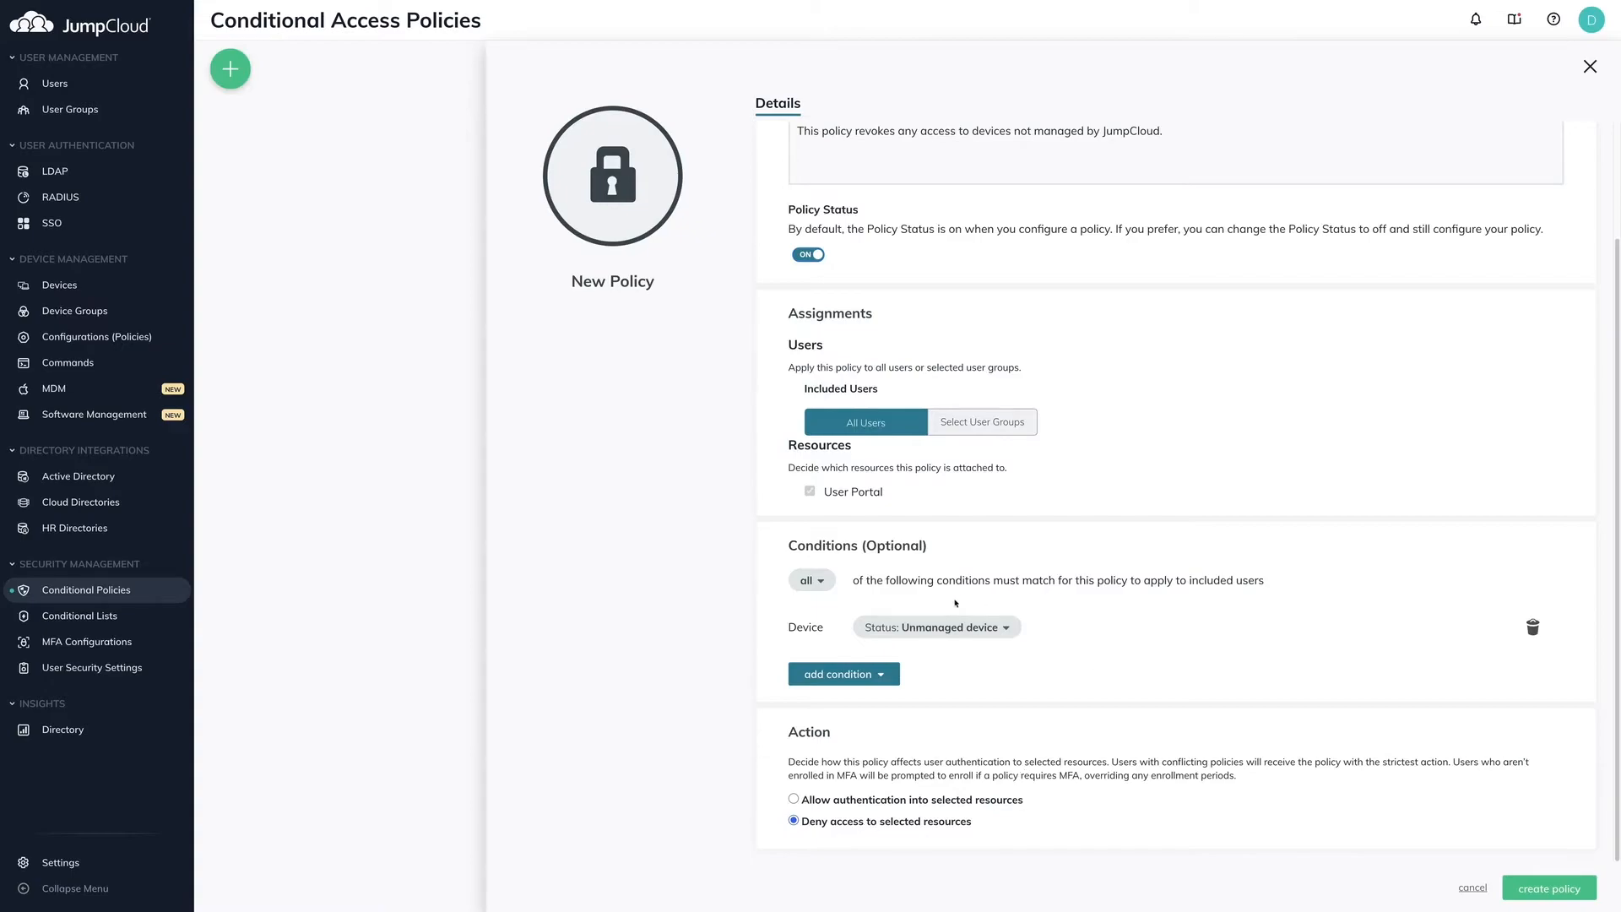
mouse_move(975, 603)
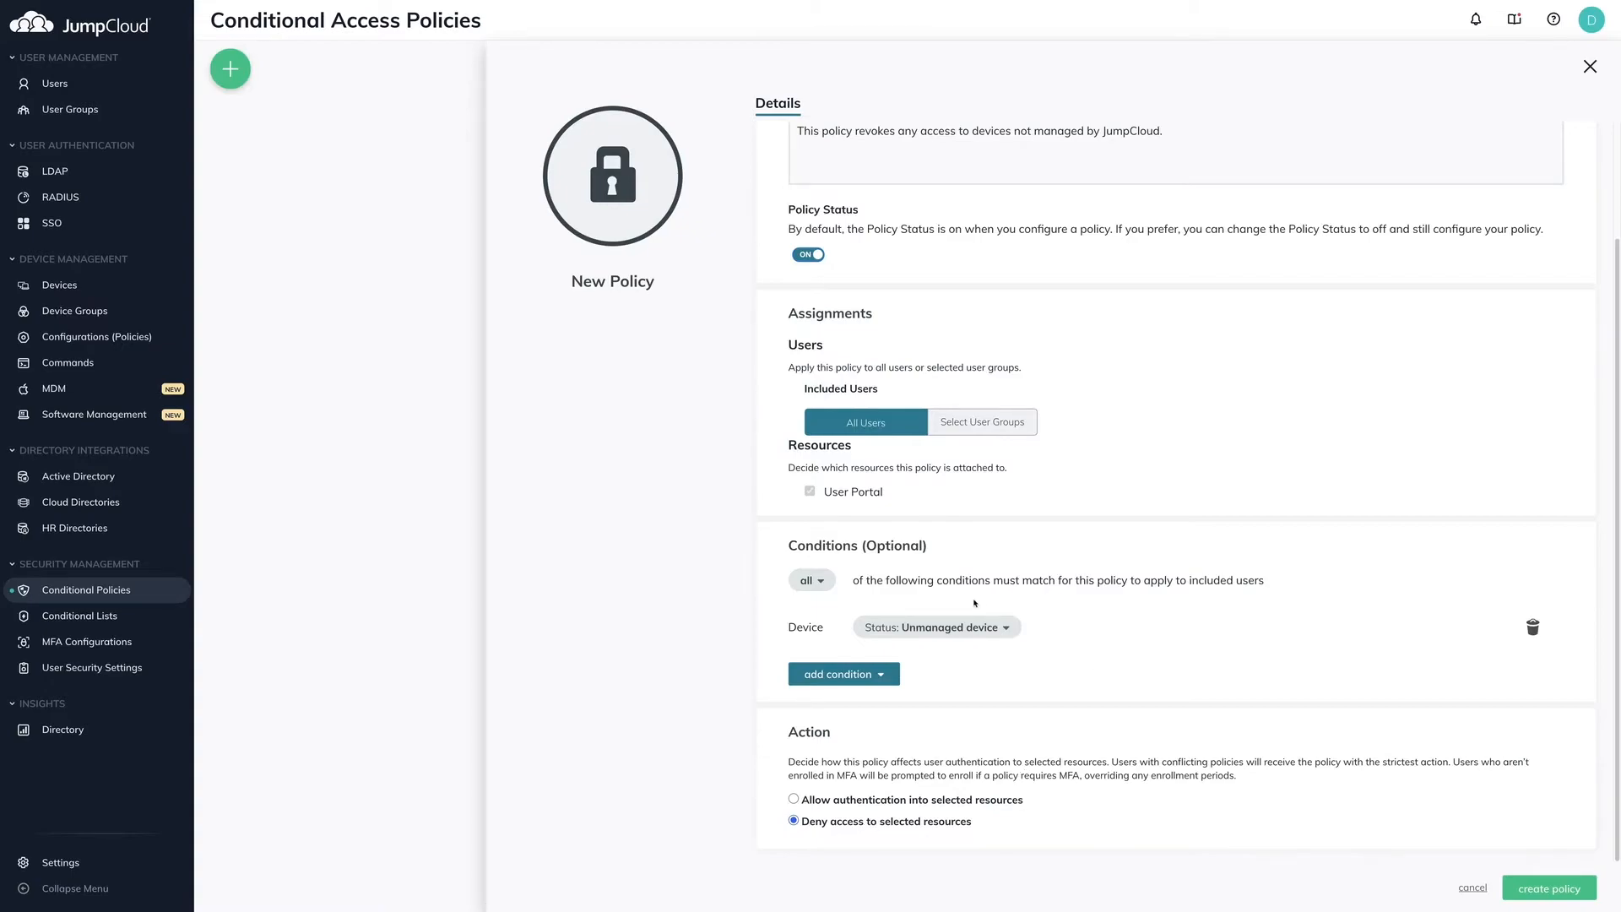
mouse_move(1563, 911)
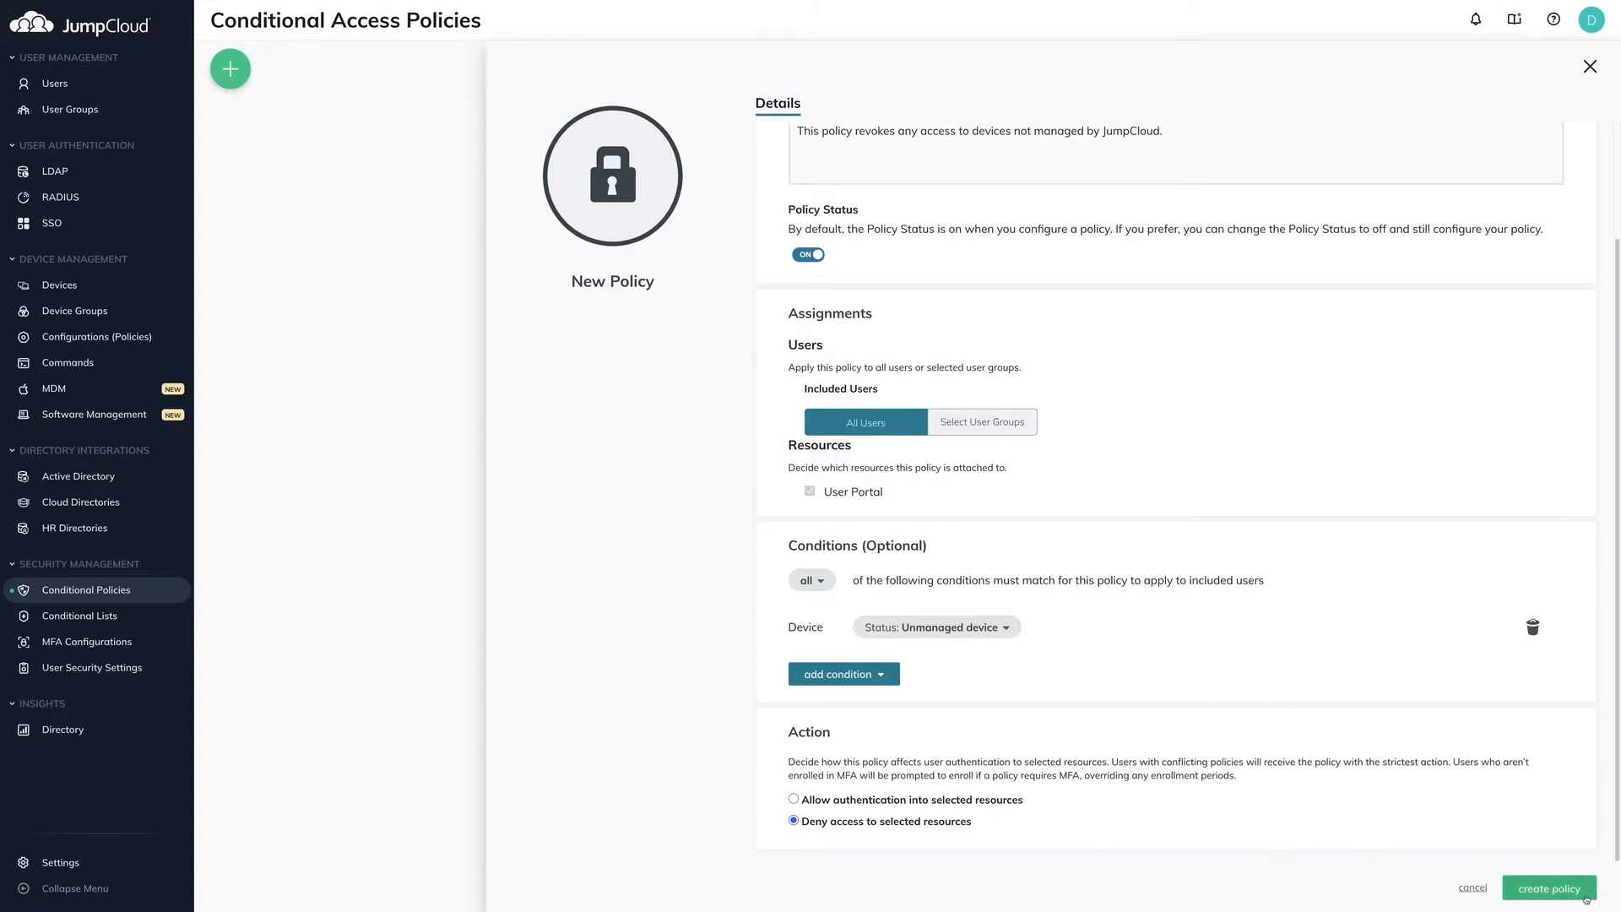
click(1561, 890)
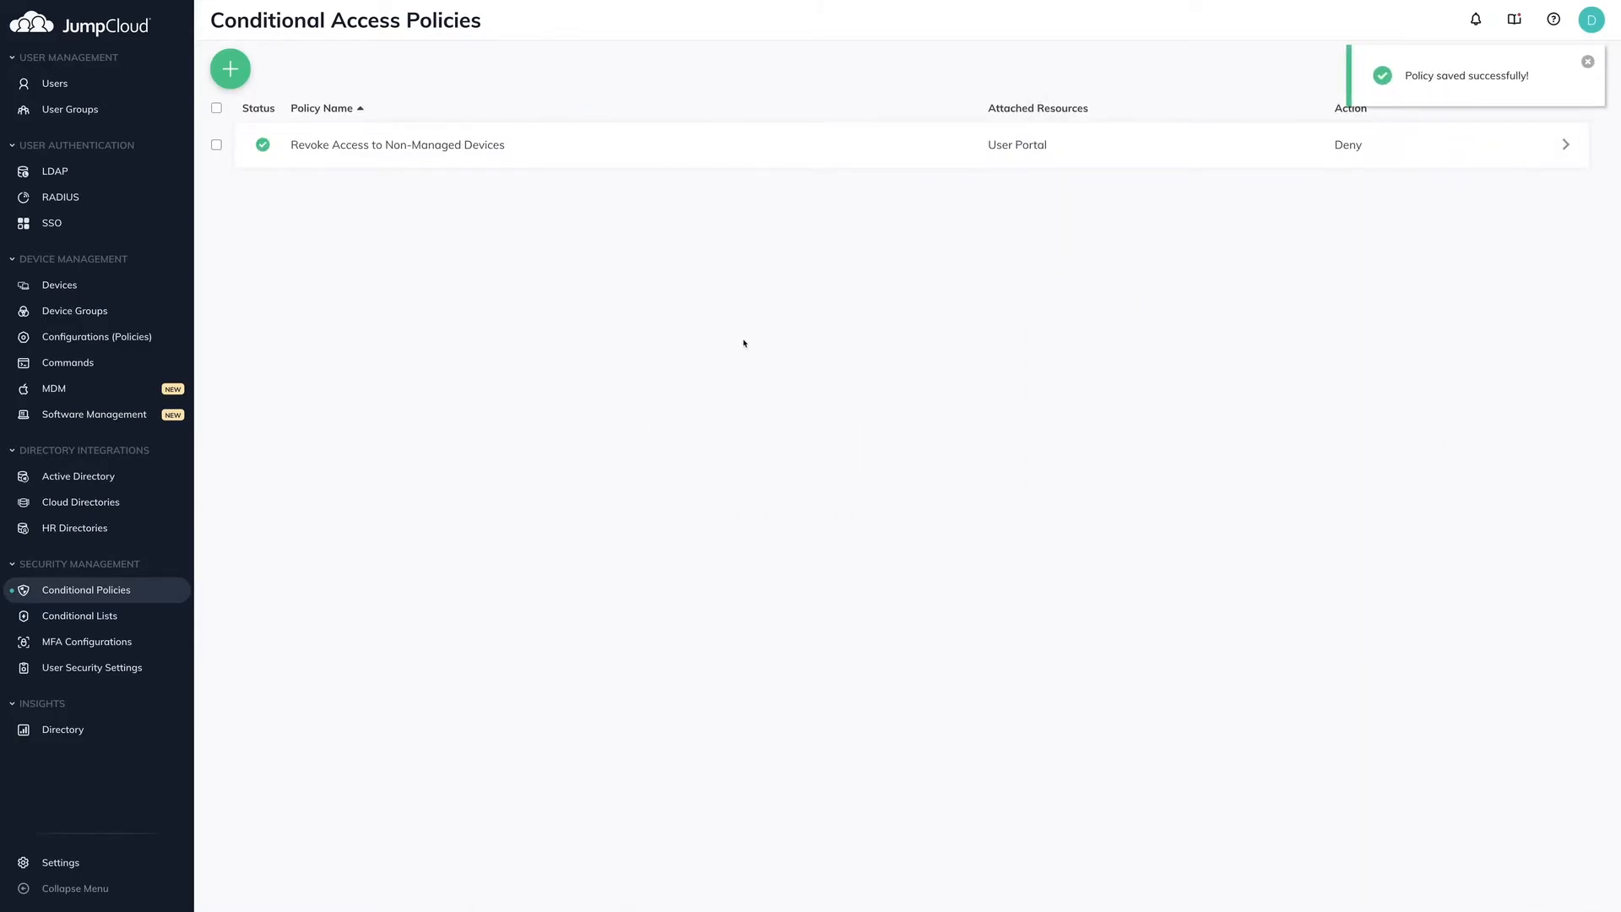
mouse_move(722, 340)
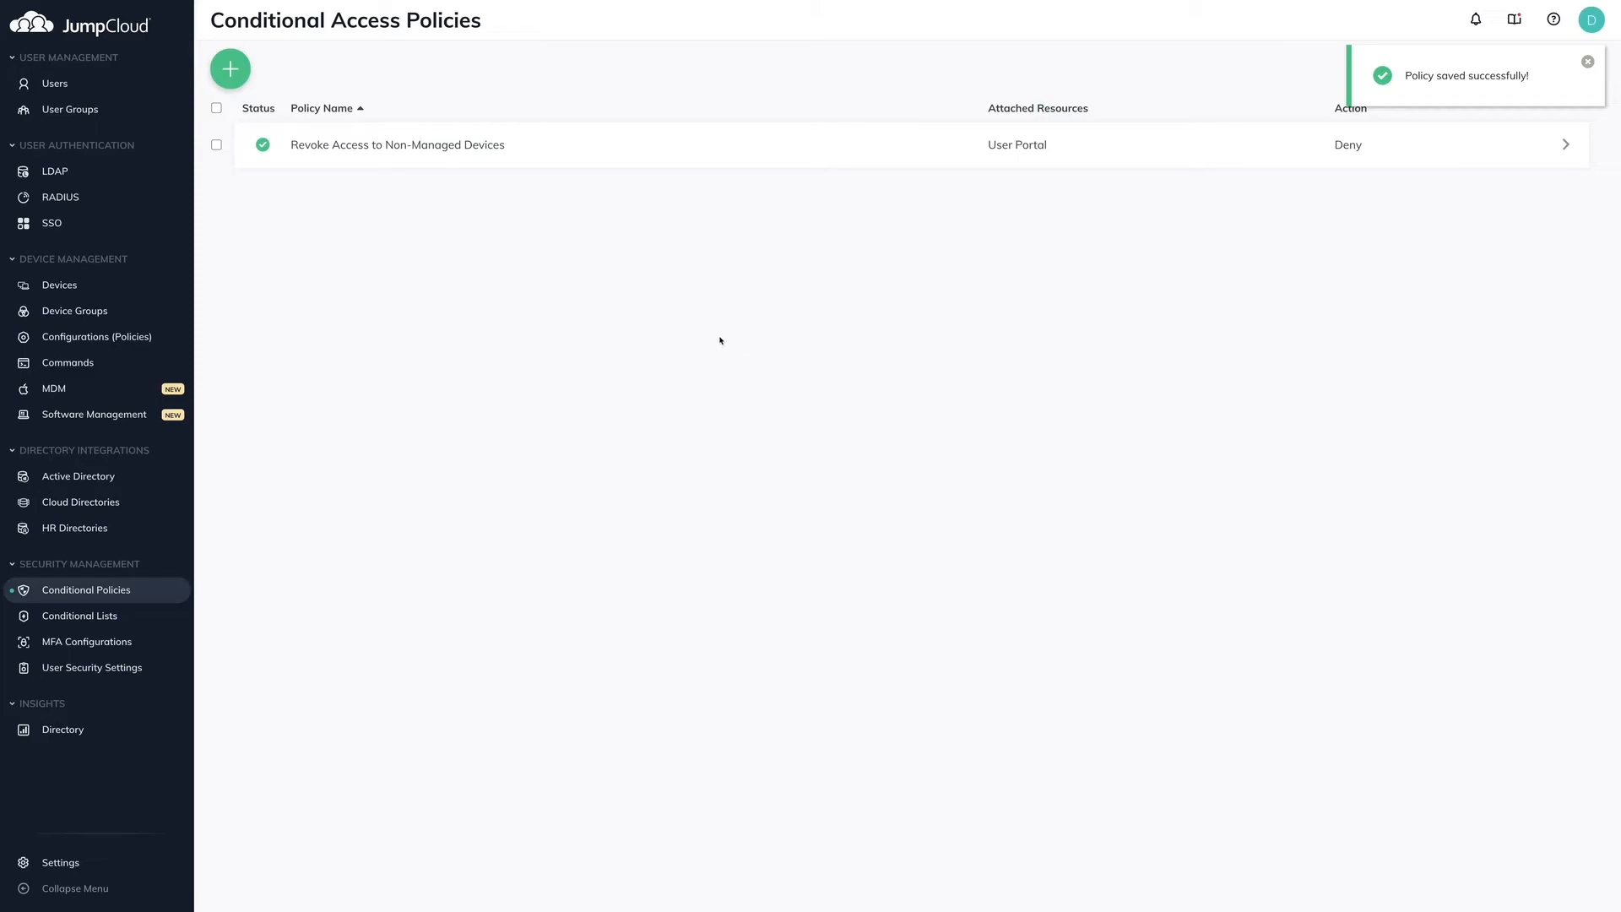
mouse_move(876, 5)
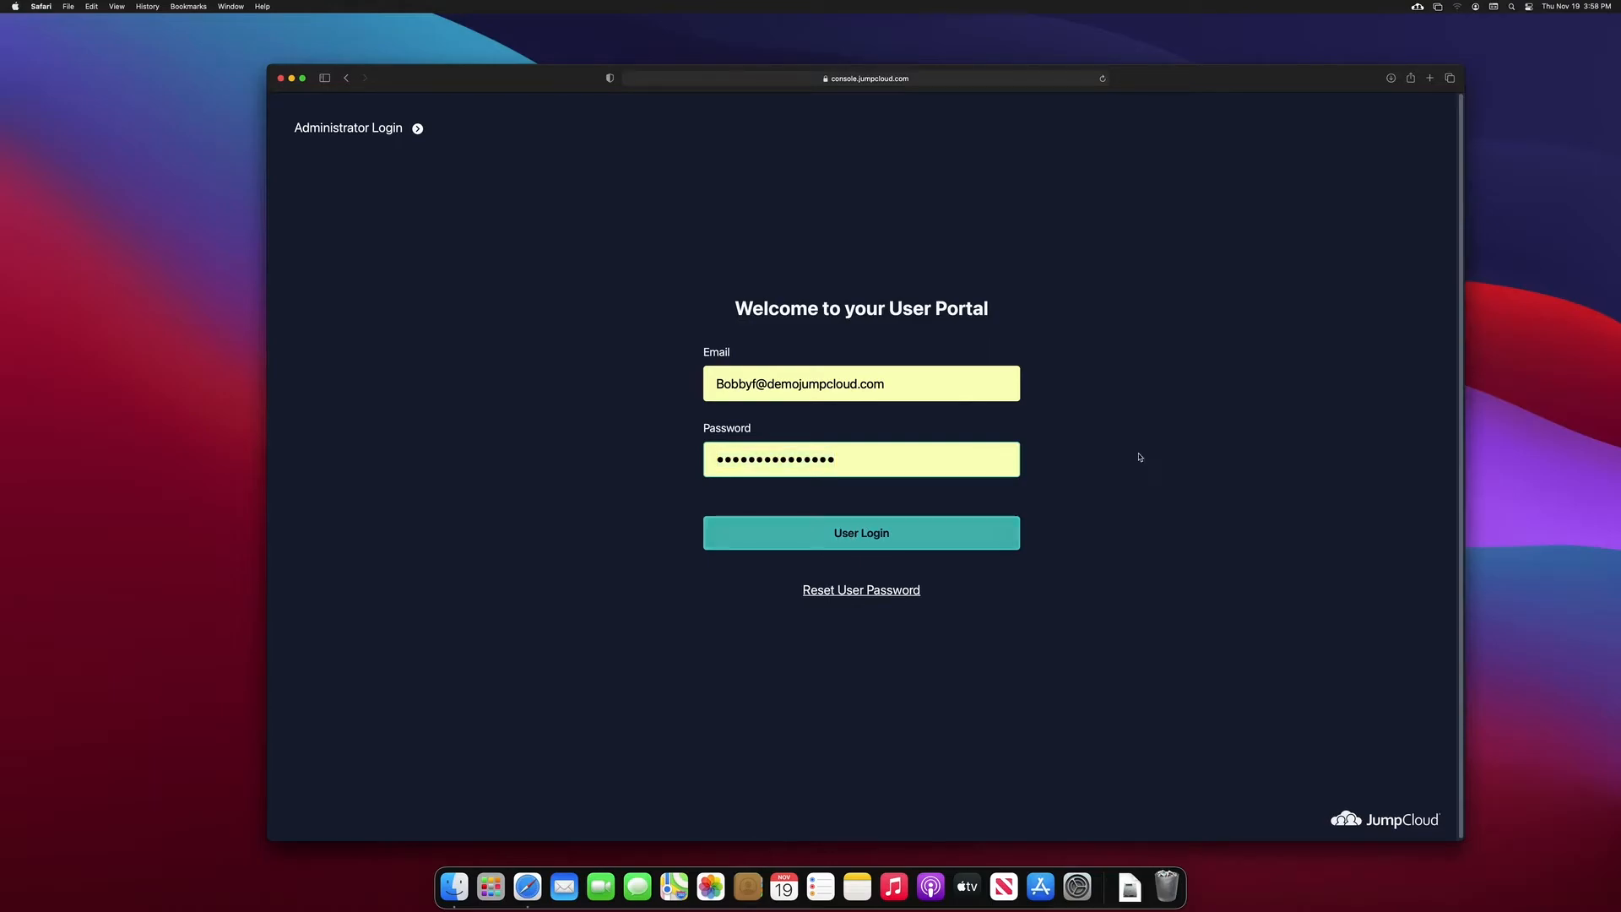
Sign in to the User Portal on the managed Mac and reach the applications list.
click(861, 533)
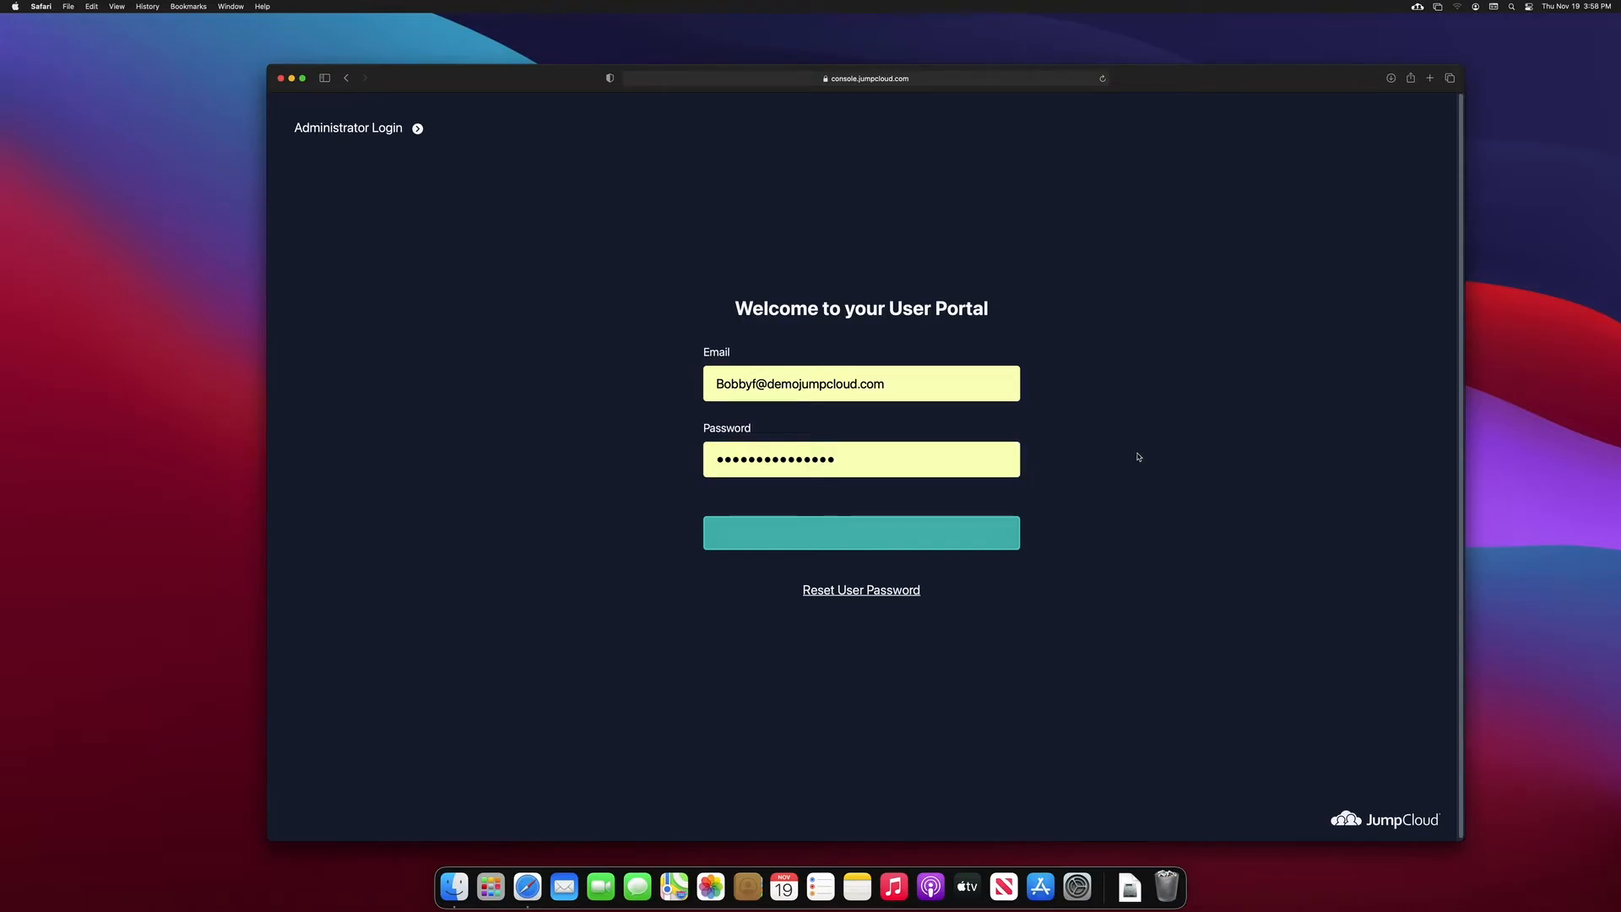
click(860, 533)
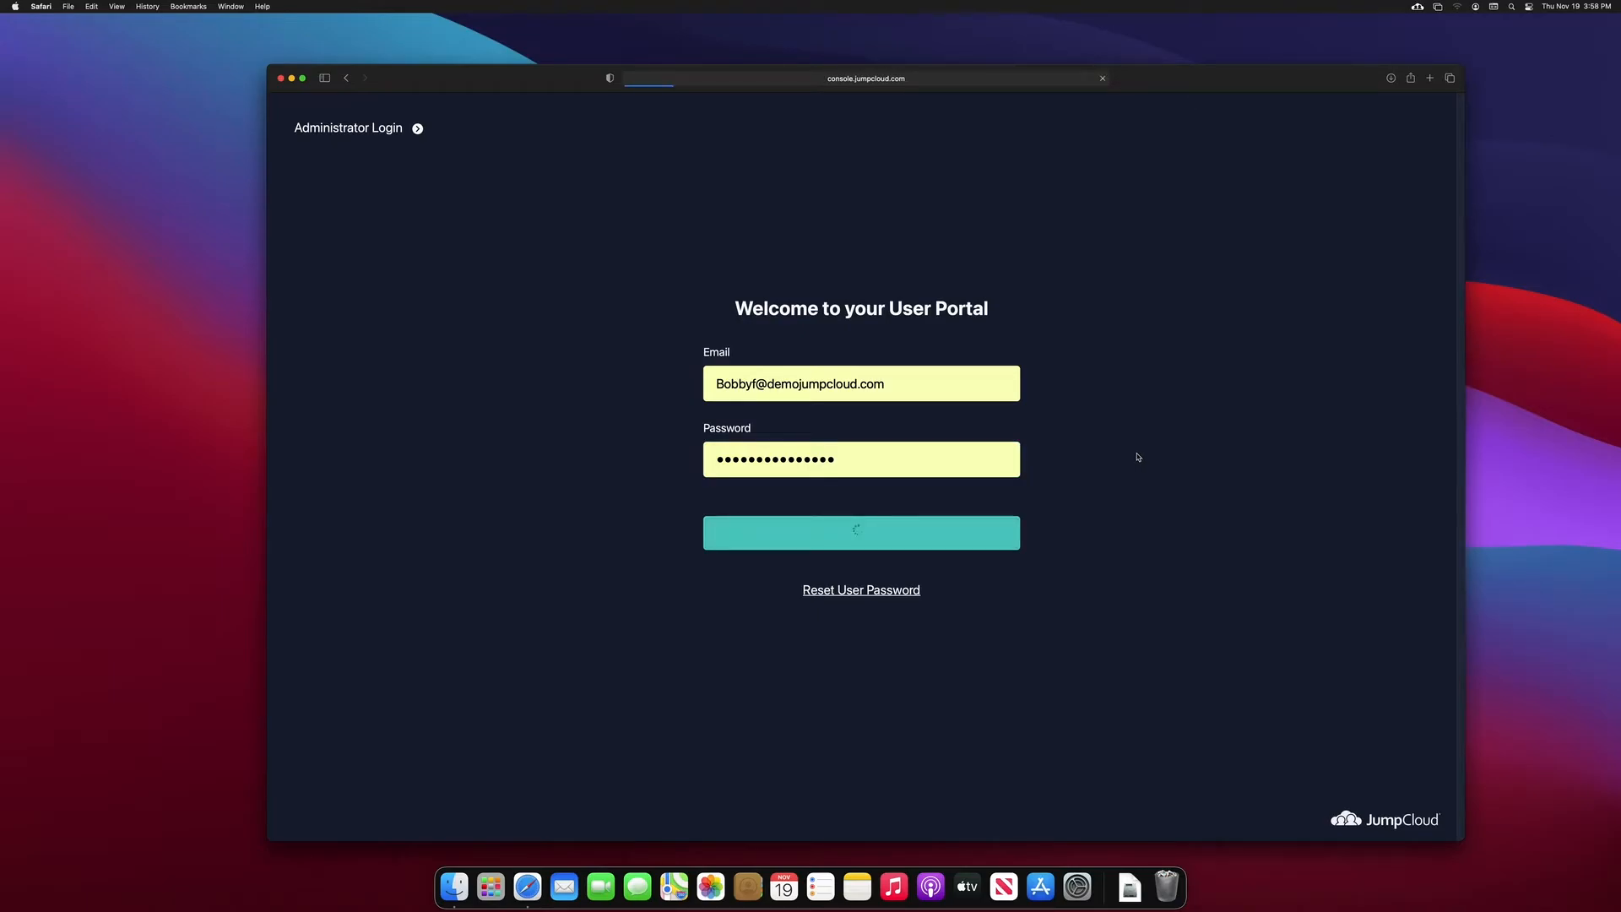
click(861, 533)
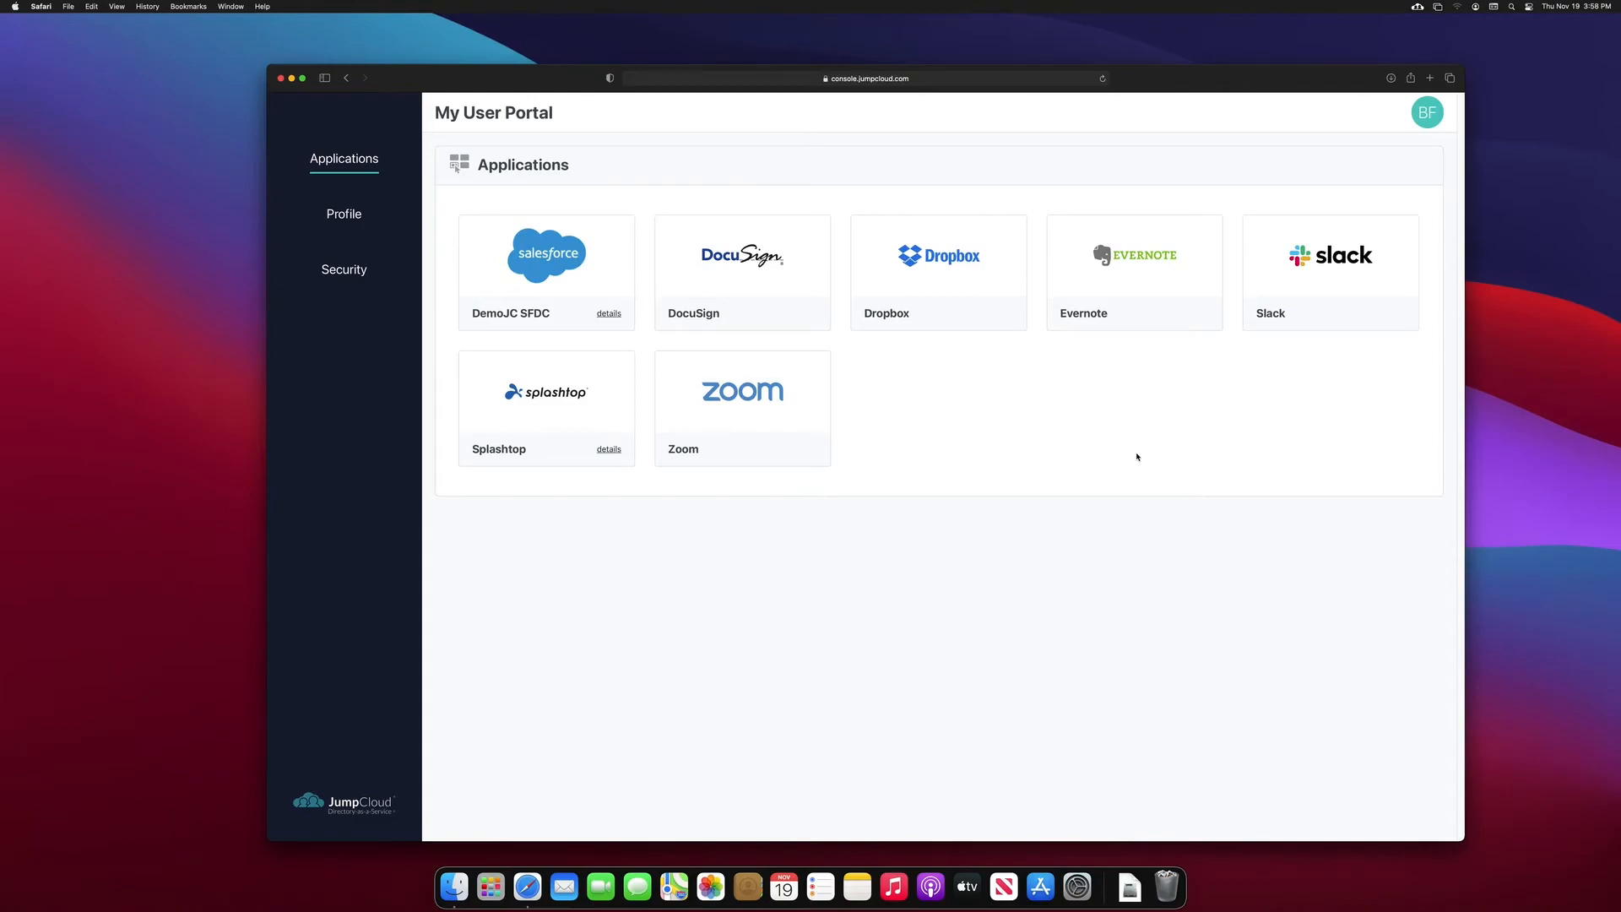
mouse_move(1136, 458)
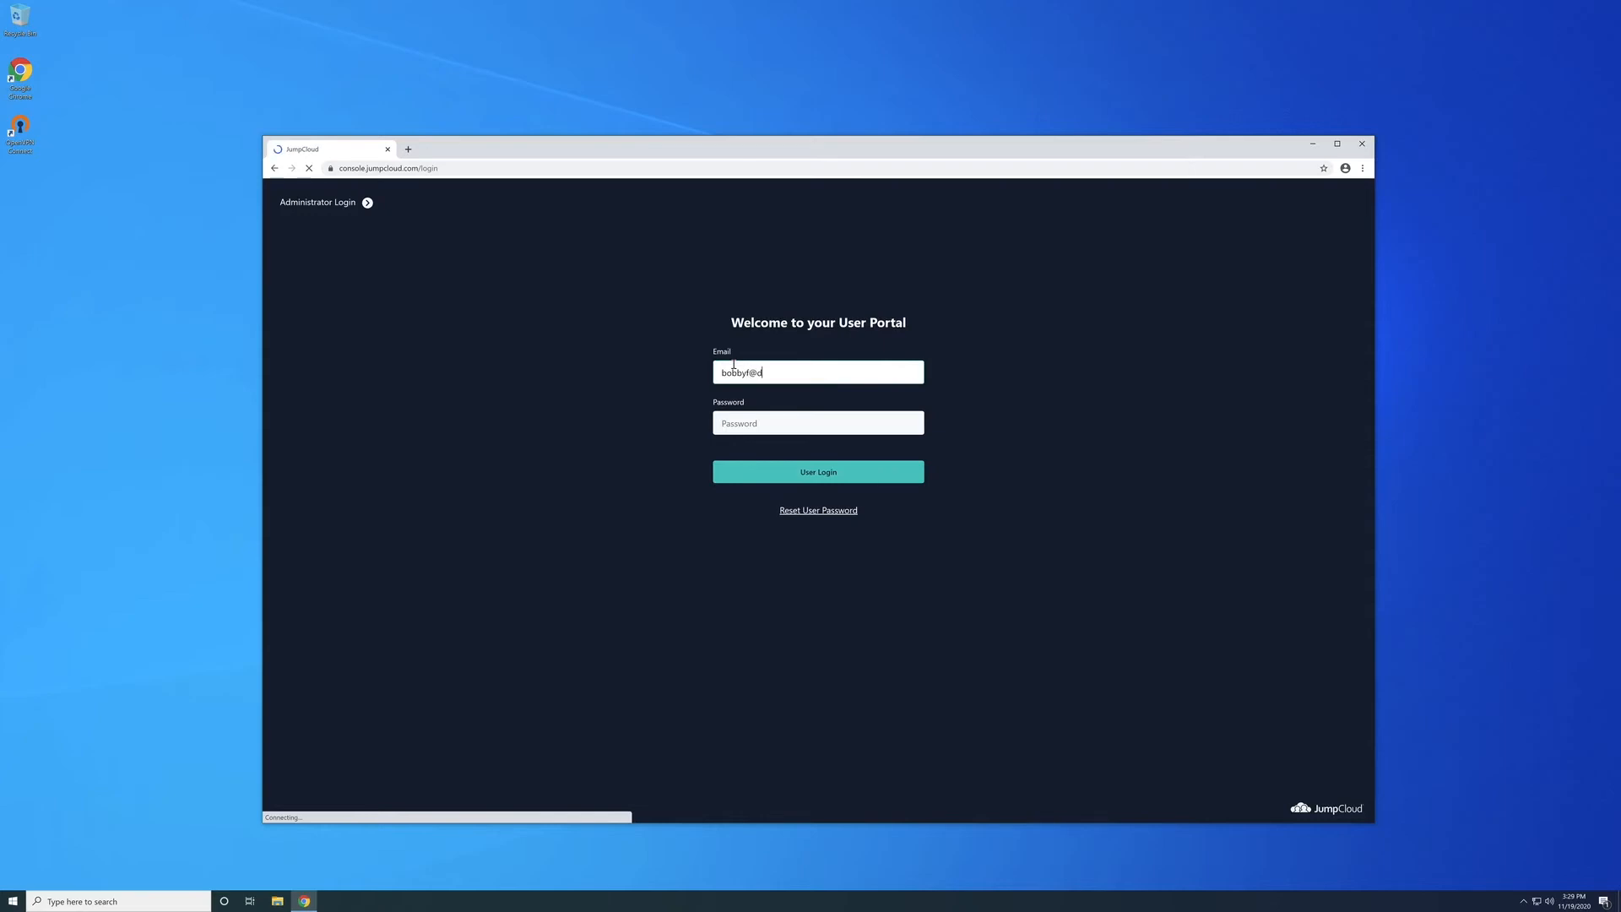
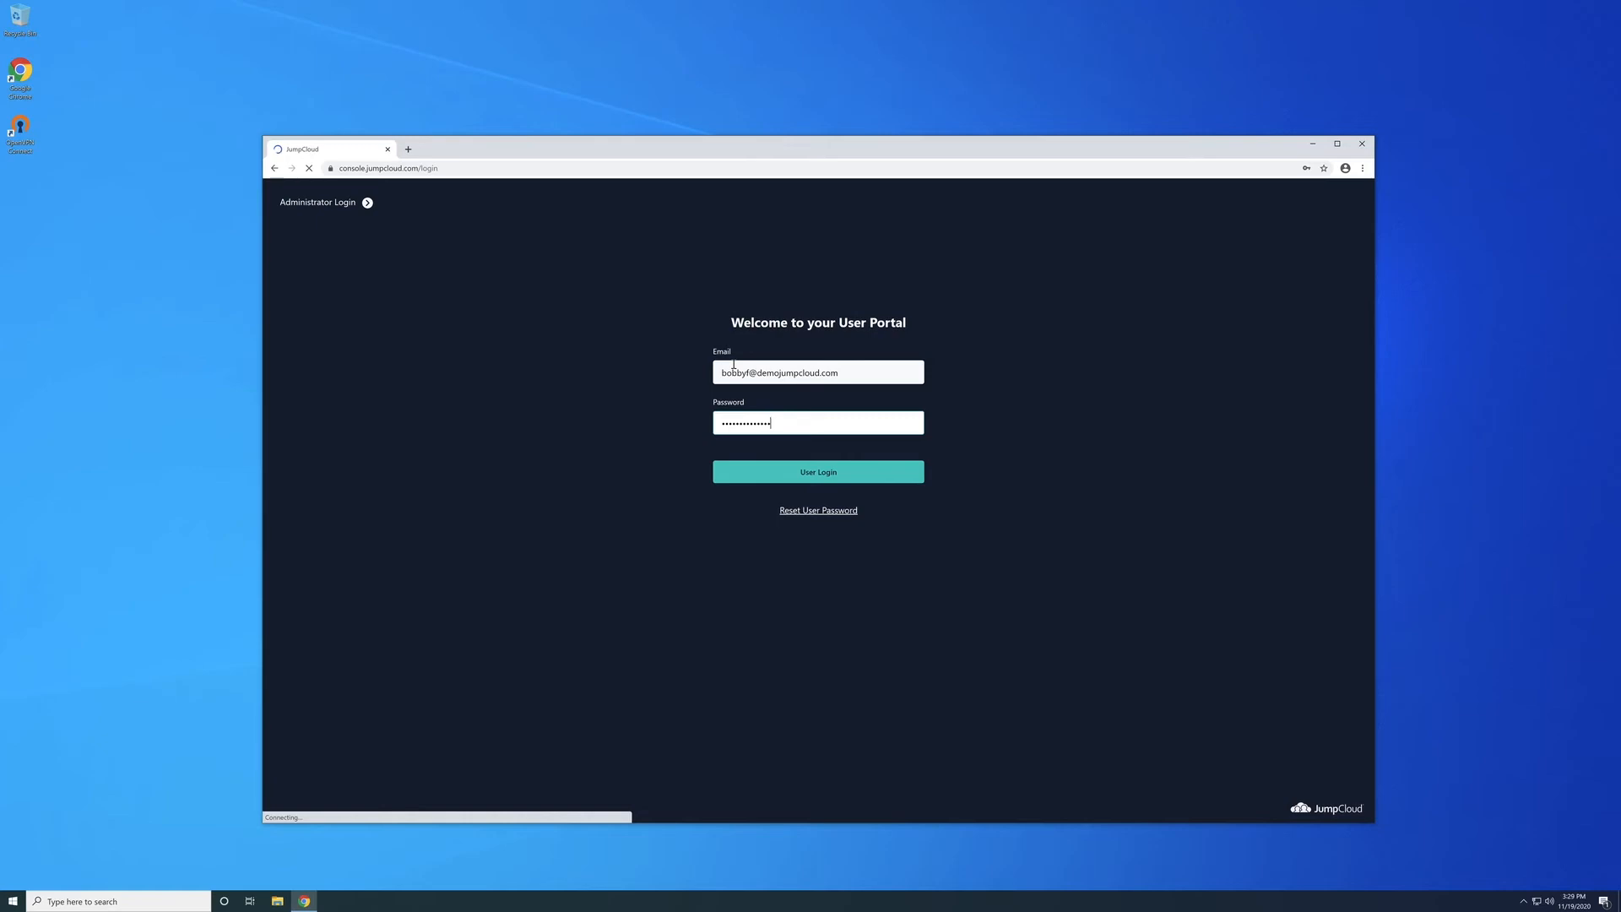
Attempt User Portal sign-in on the unmanaged Windows PC and get refused by organizational policy.
click(818, 472)
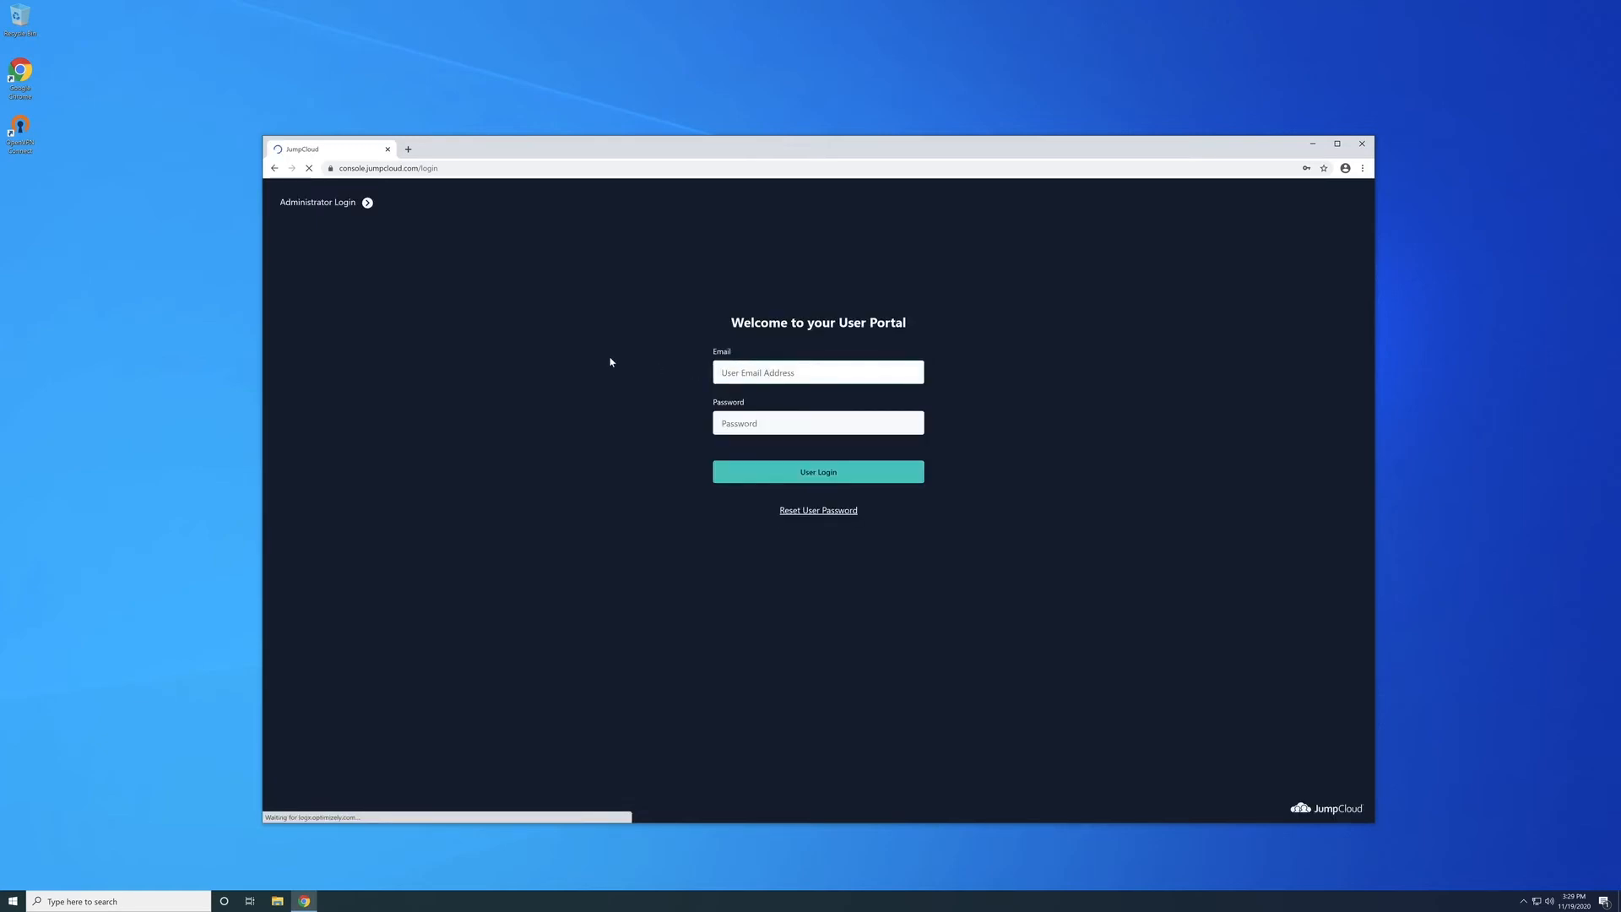
mouse_move(613, 356)
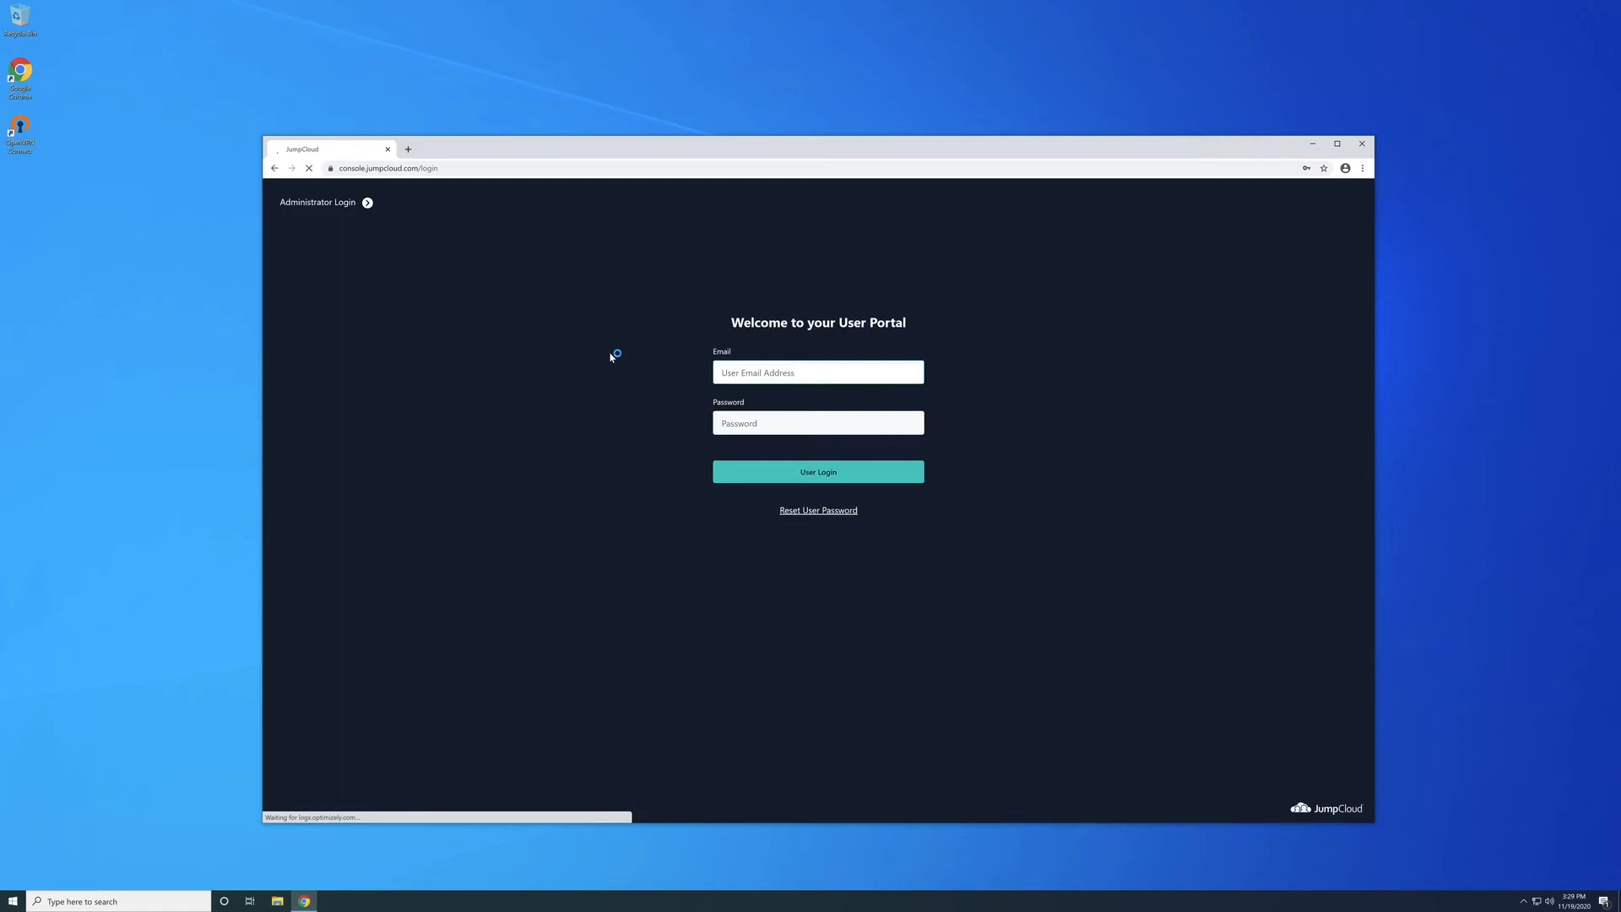
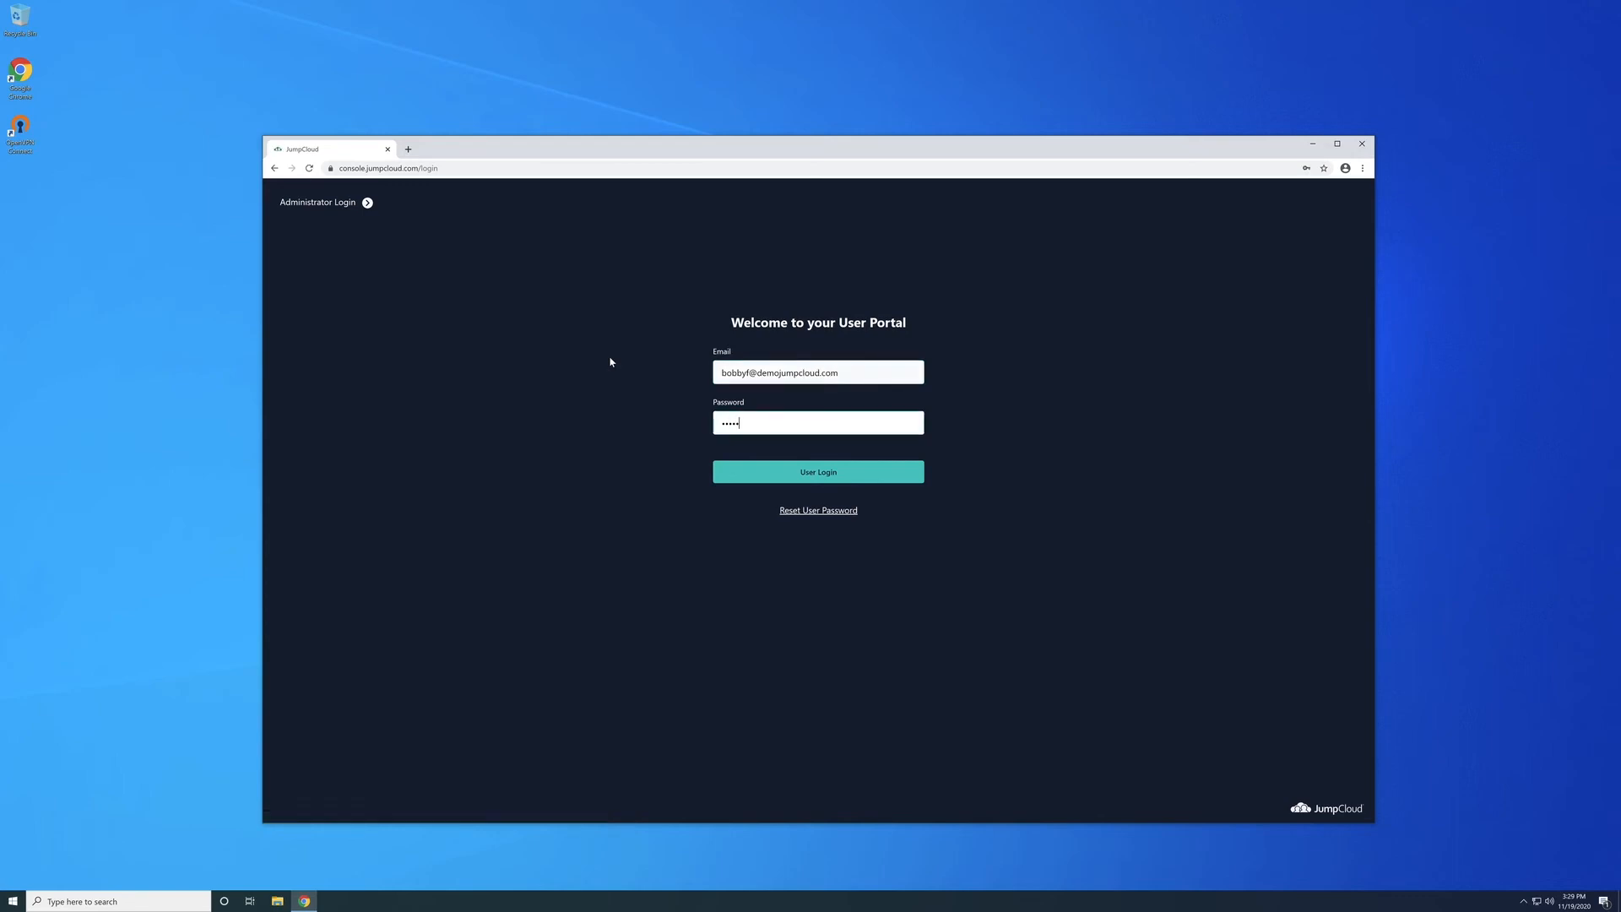
click(818, 471)
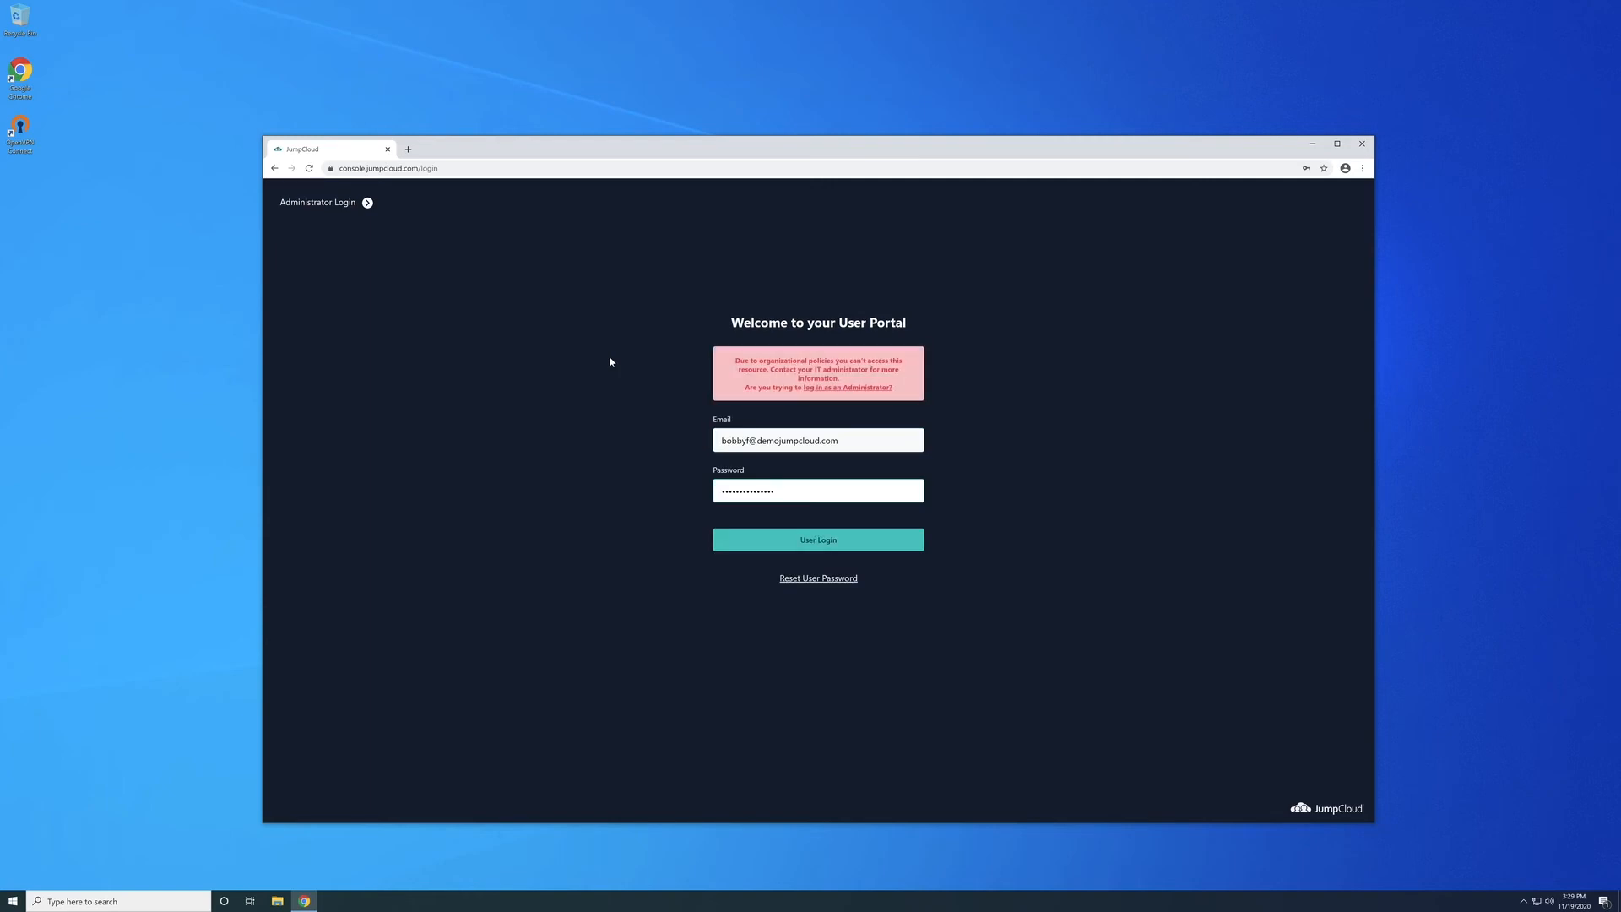